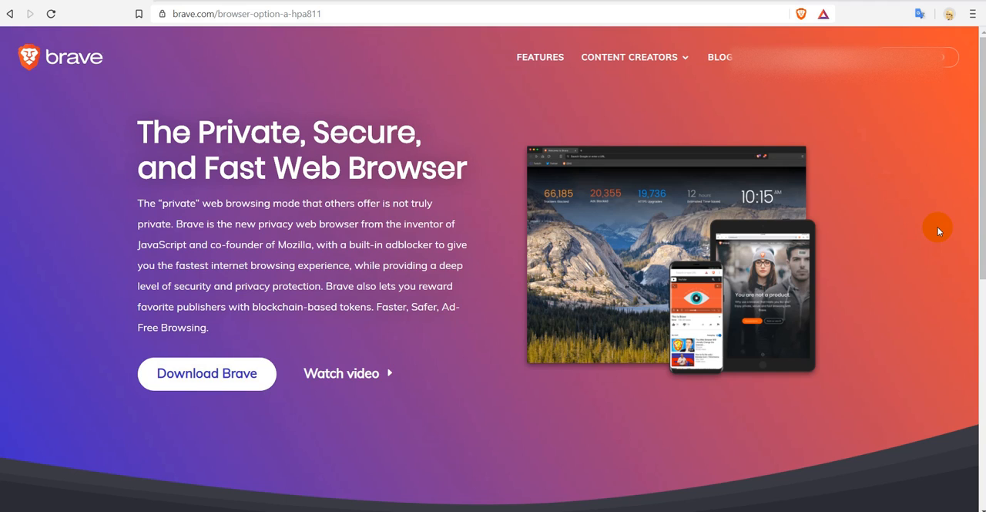
mouse_move(952, 98)
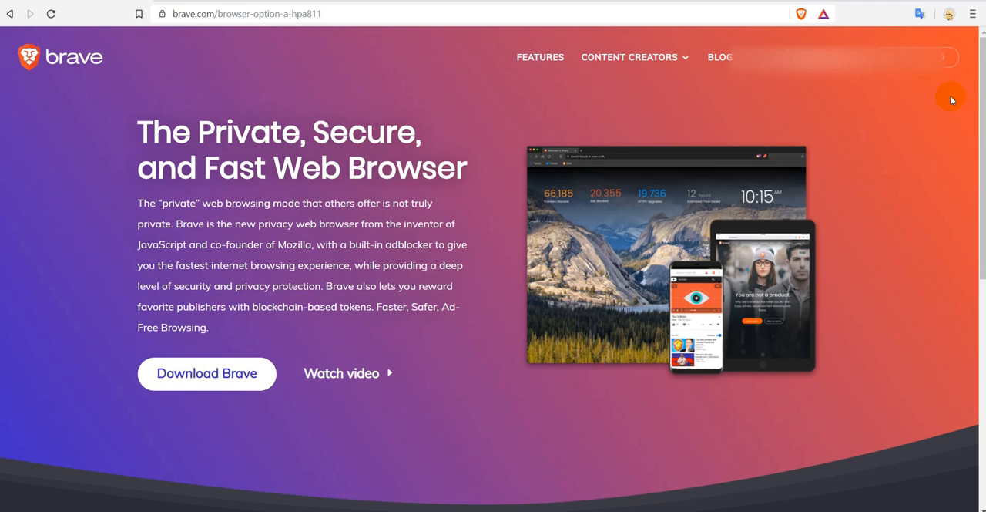
mouse_move(923, 137)
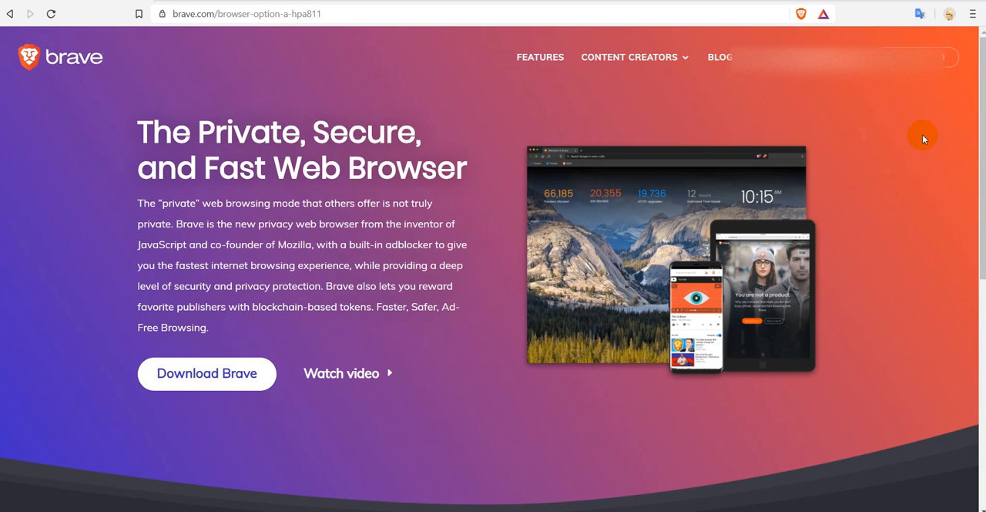
mouse_move(854, 189)
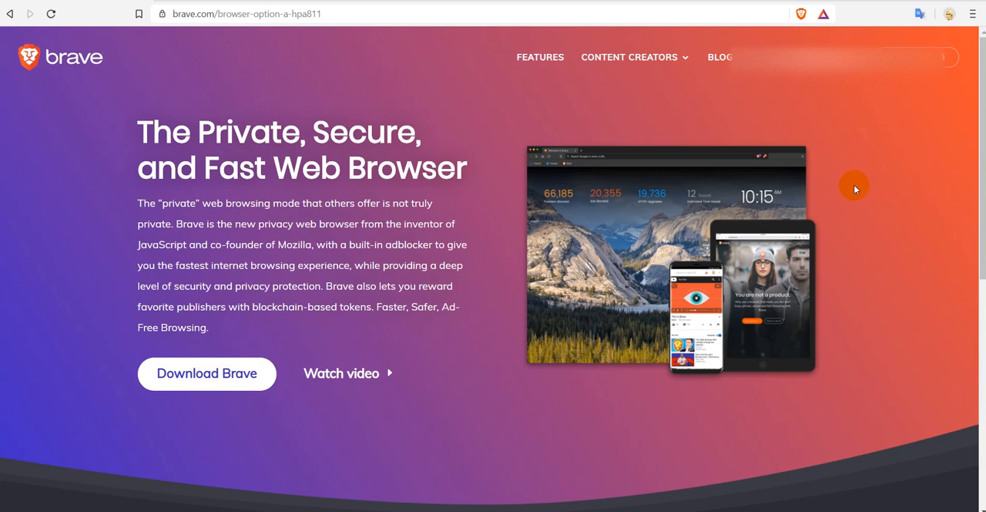
mouse_move(888, 141)
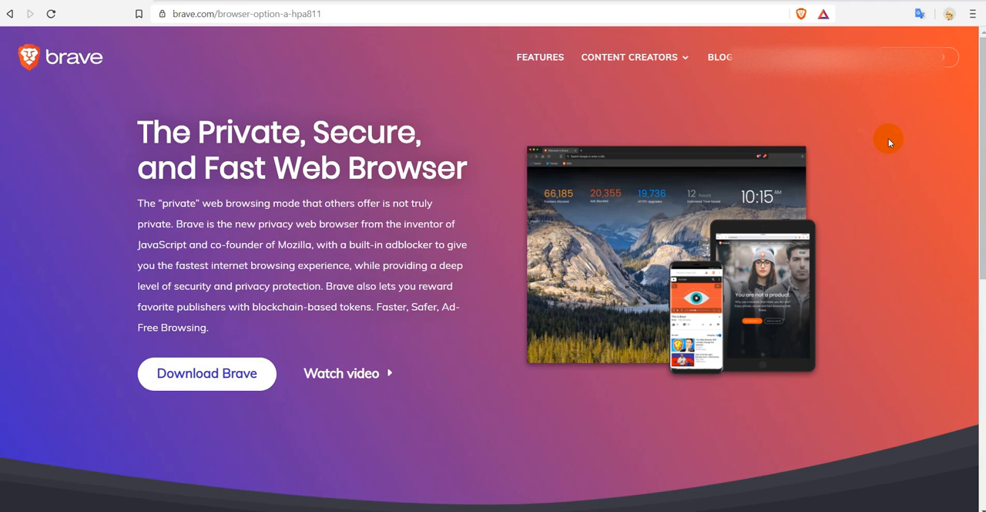
mouse_move(885, 143)
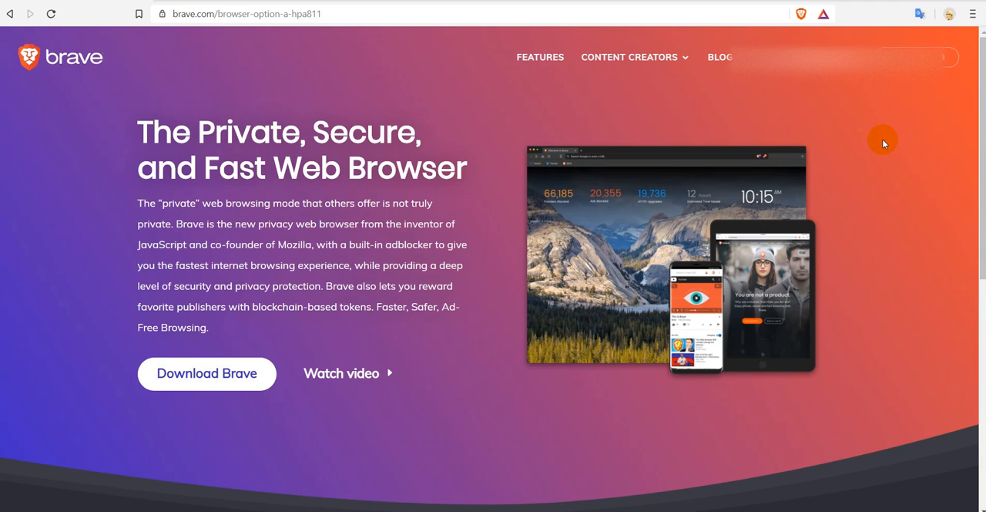
mouse_move(928, 96)
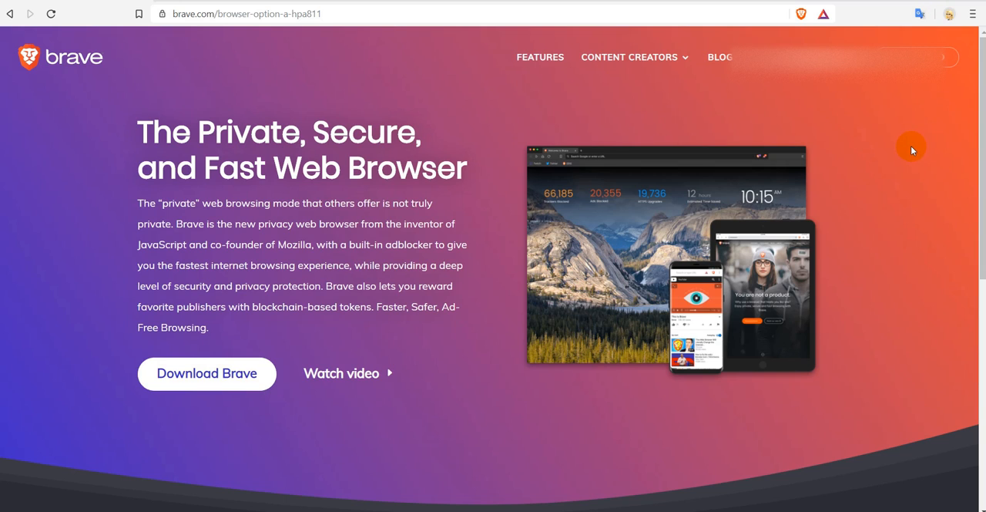
mouse_move(917, 171)
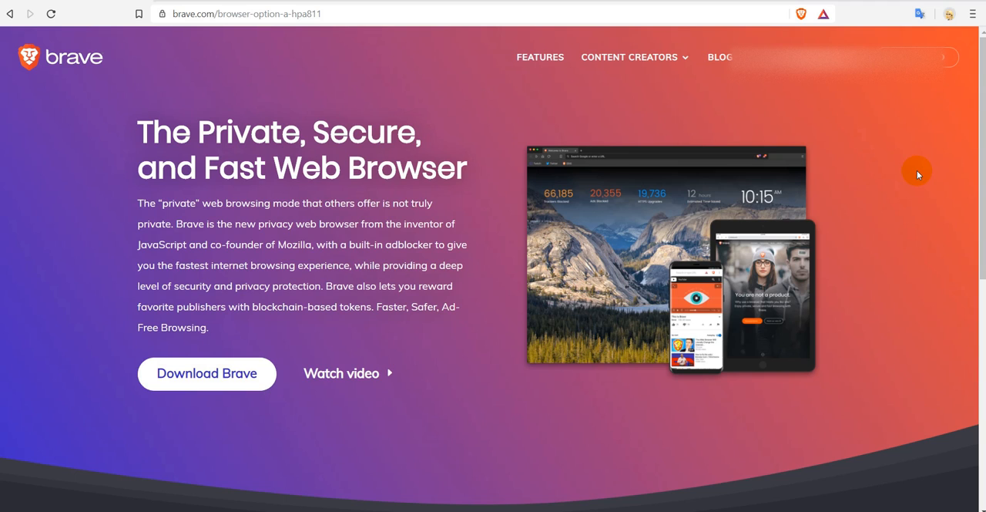
mouse_move(823, 145)
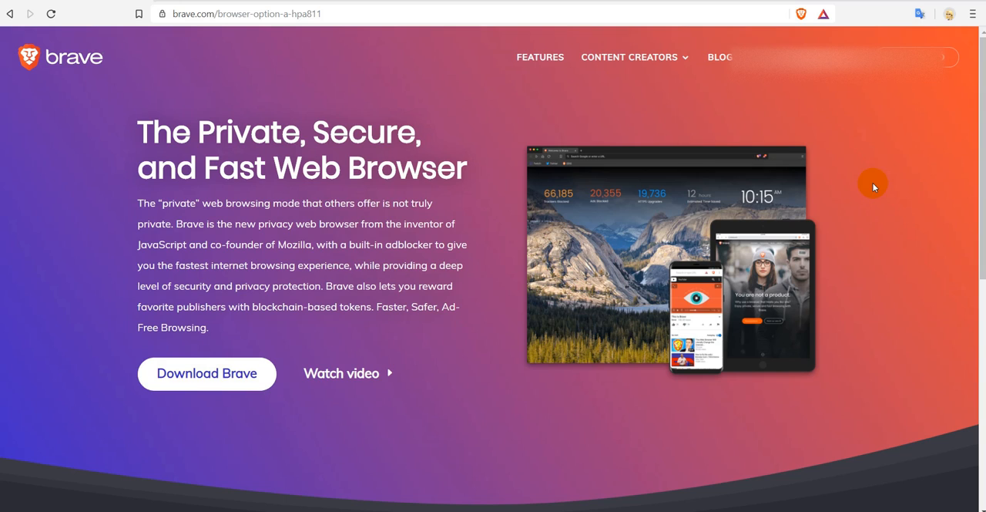
mouse_move(869, 190)
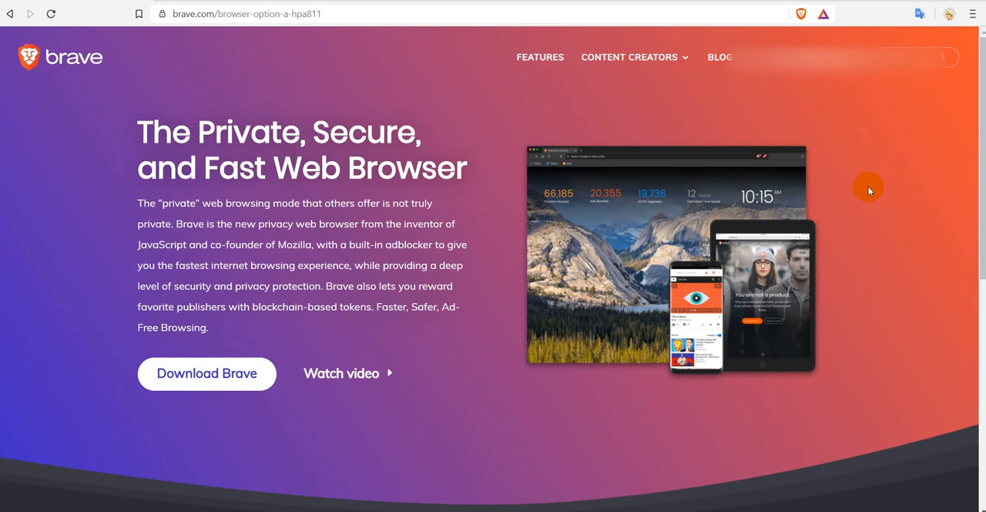
mouse_move(897, 185)
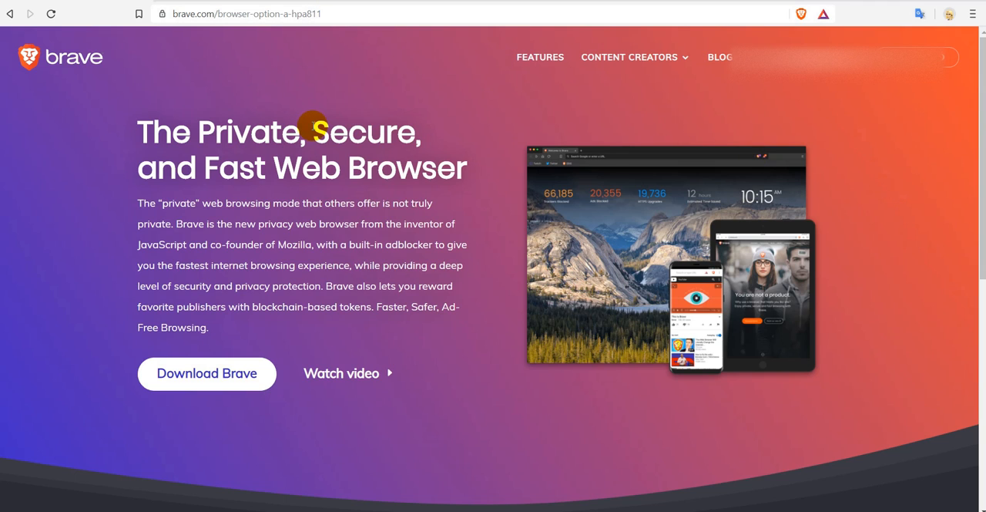
mouse_move(397, 120)
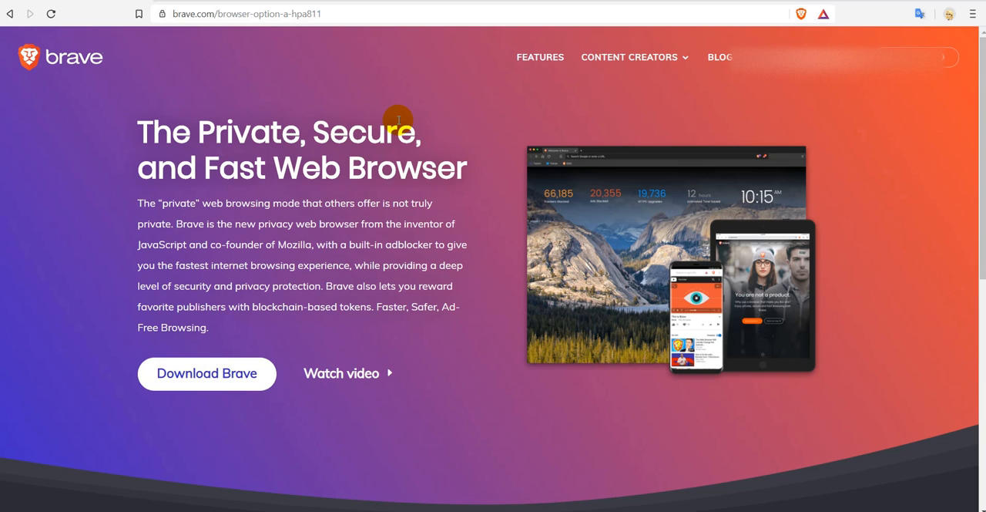
mouse_move(604, 154)
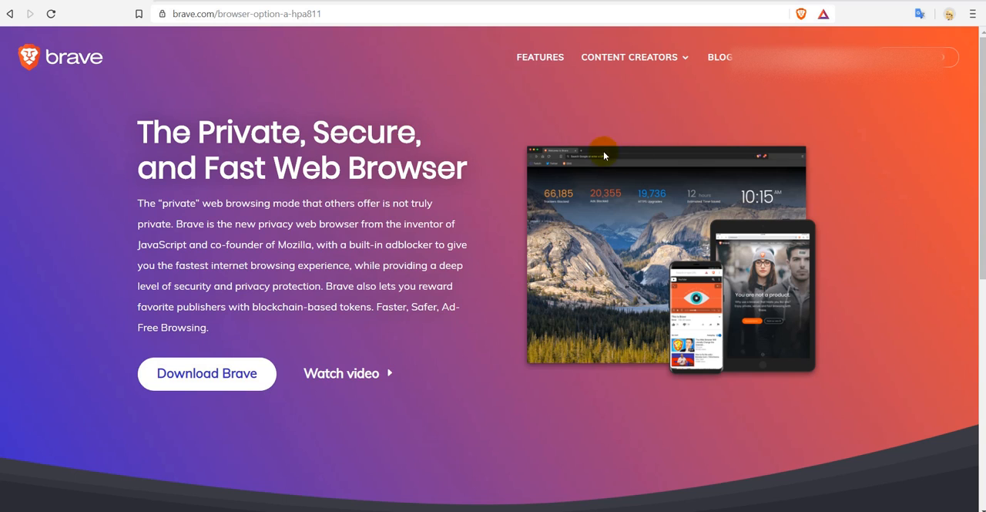
mouse_move(891, 24)
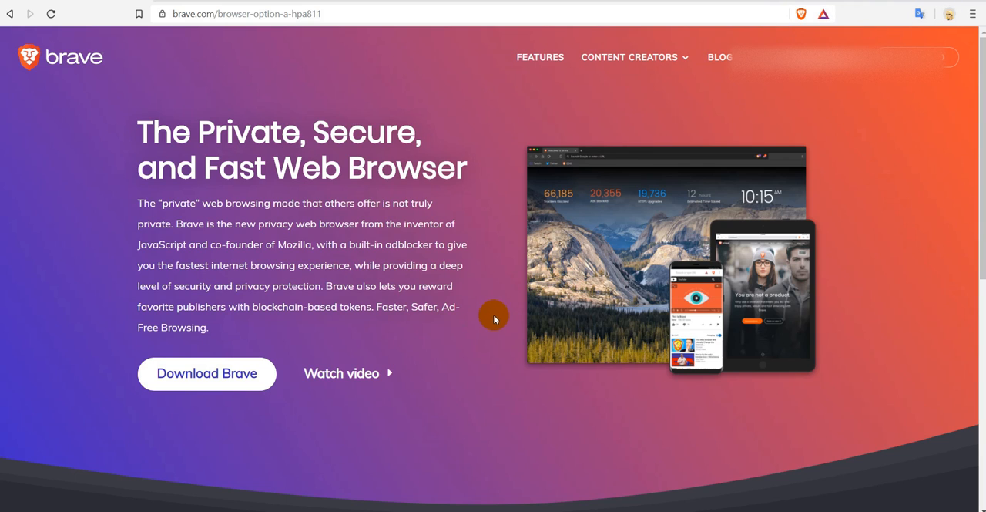
mouse_move(490, 316)
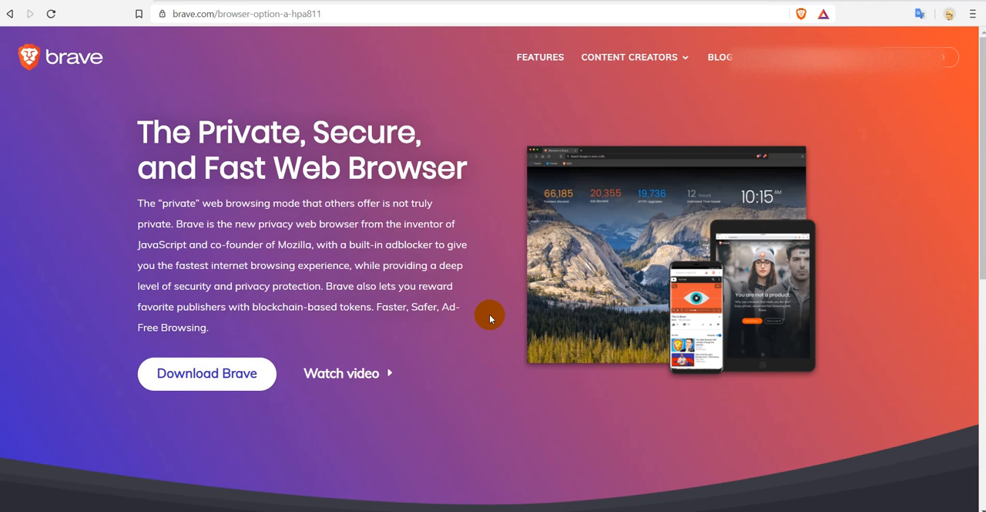
mouse_move(578, 313)
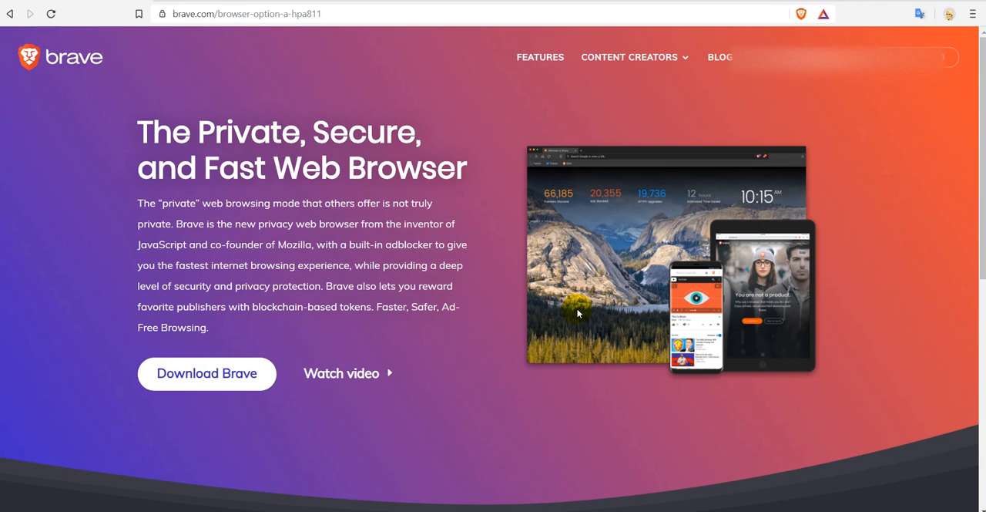
mouse_move(823, 154)
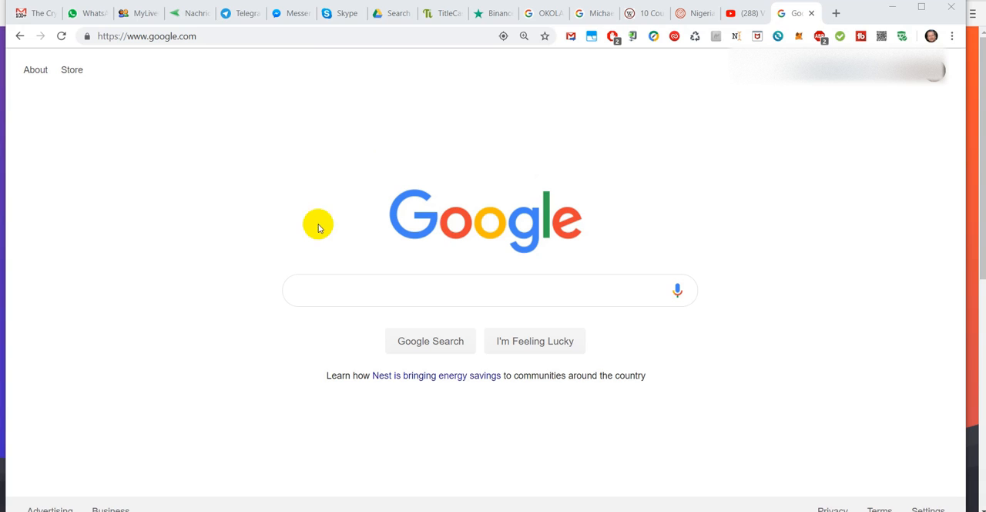
mouse_move(904, 24)
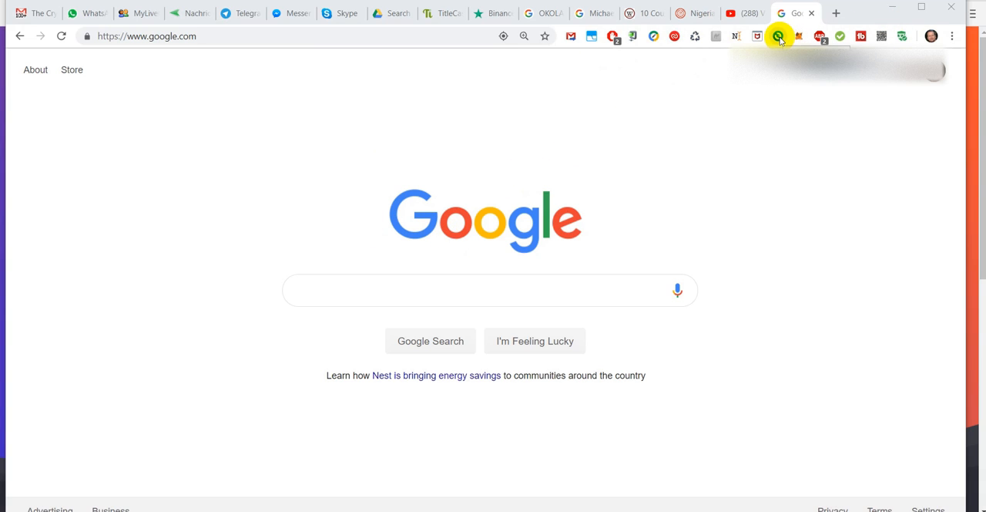
Bring up the MyEtherWallet extension's details page via Manage extensions from its toolbar icon
right_click(779, 37)
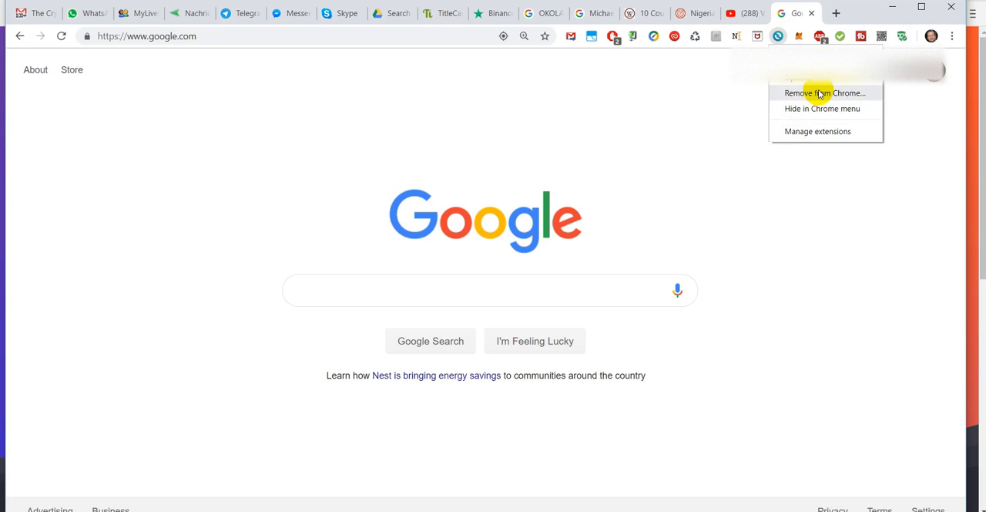
click(817, 131)
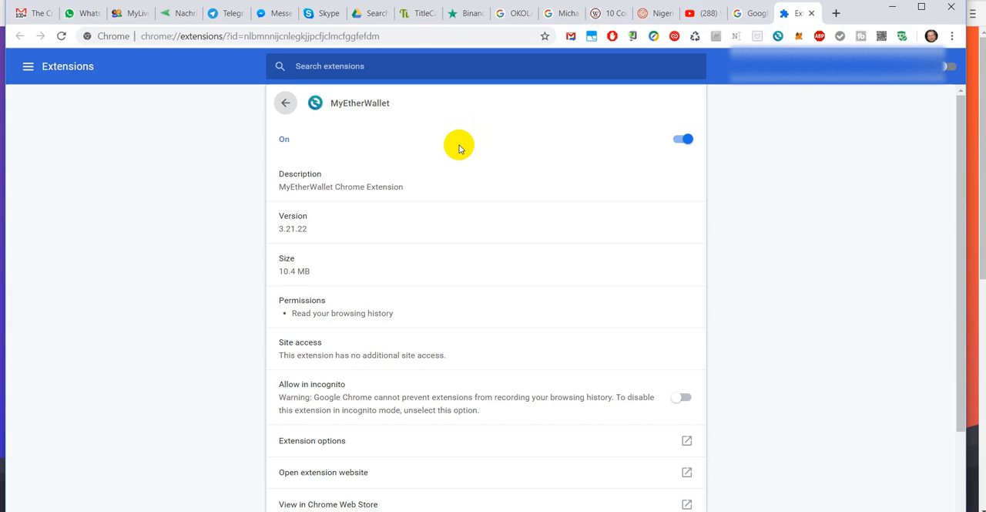
mouse_move(450, 157)
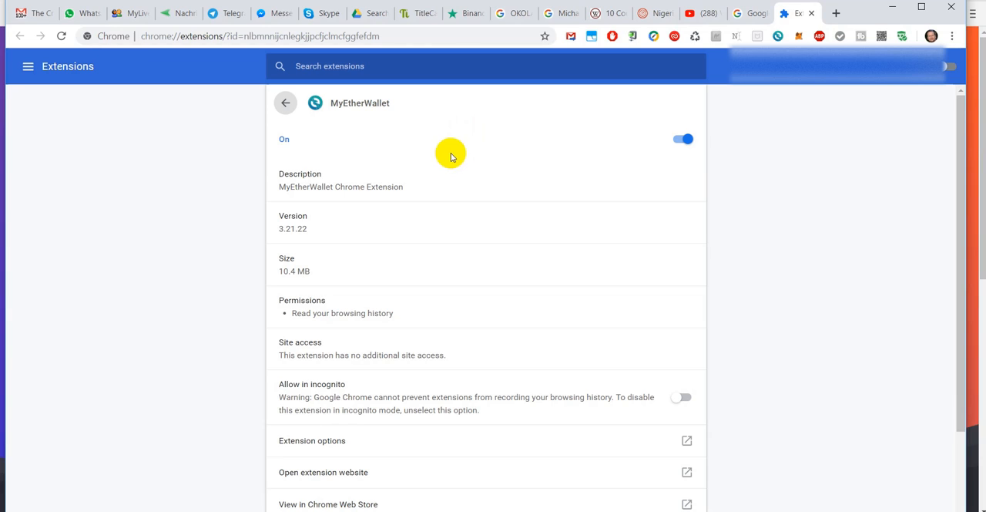
mouse_move(789, 148)
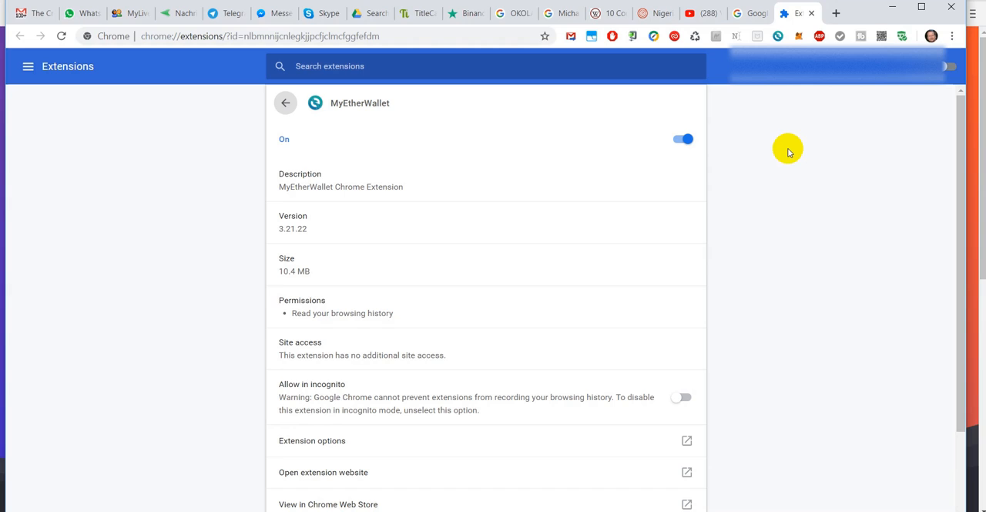
mouse_move(823, 153)
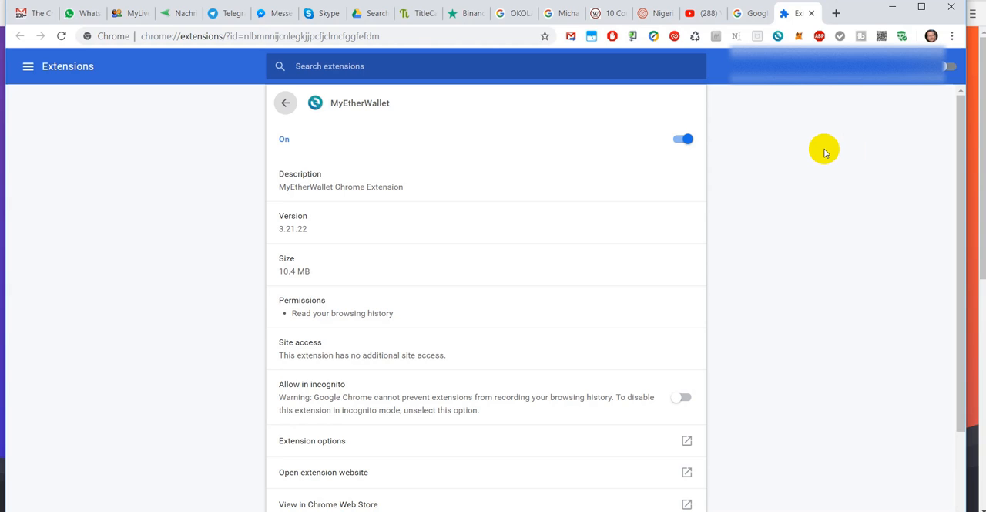
mouse_move(173, 120)
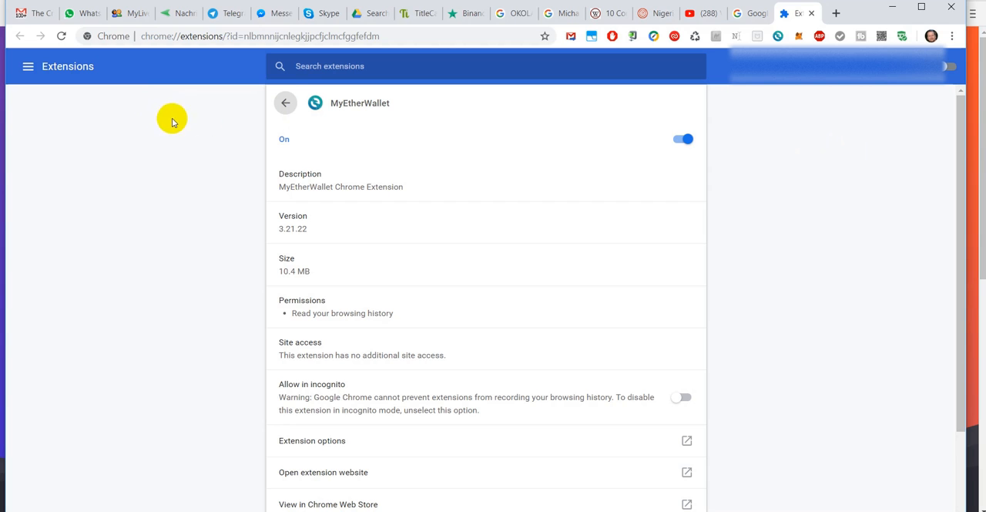
click(287, 101)
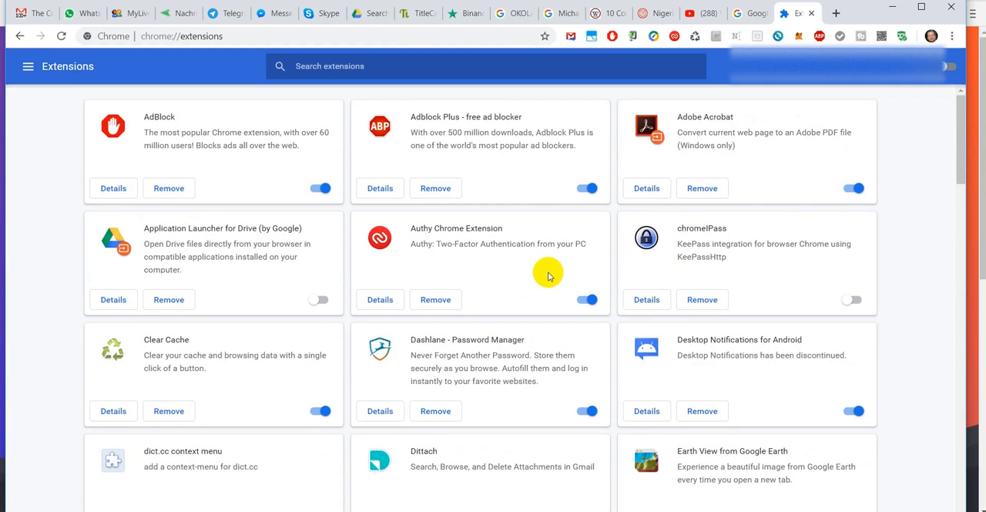
scroll(down, 3)
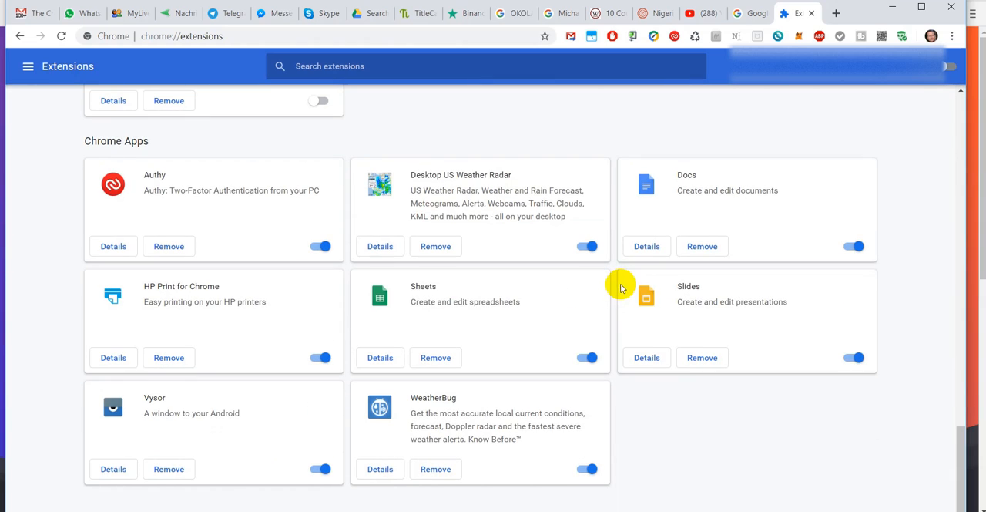
mouse_move(691, 271)
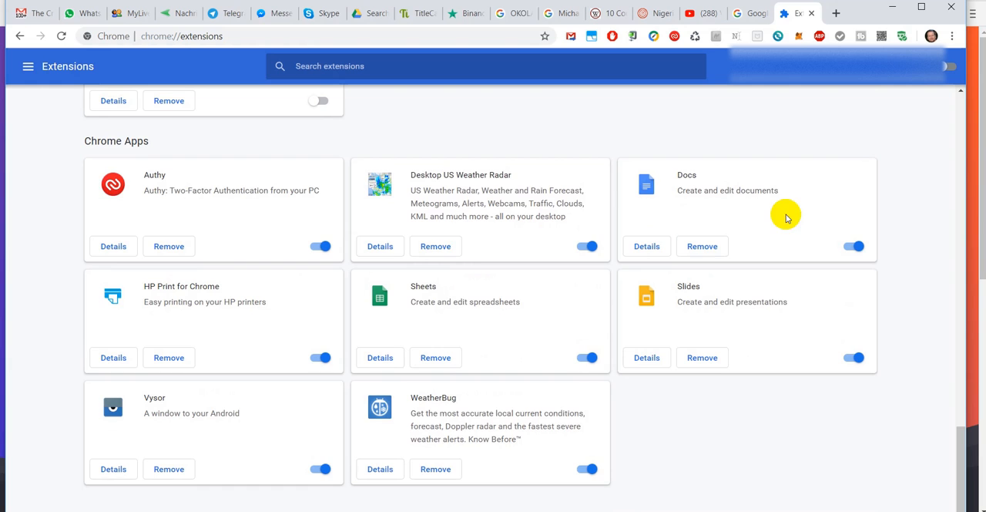
scroll(down, 3)
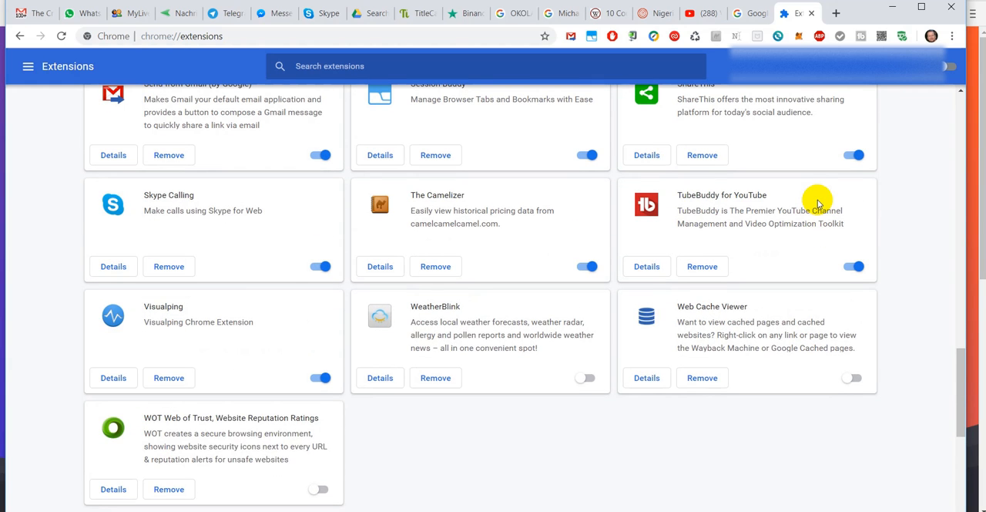
scroll(up, 3)
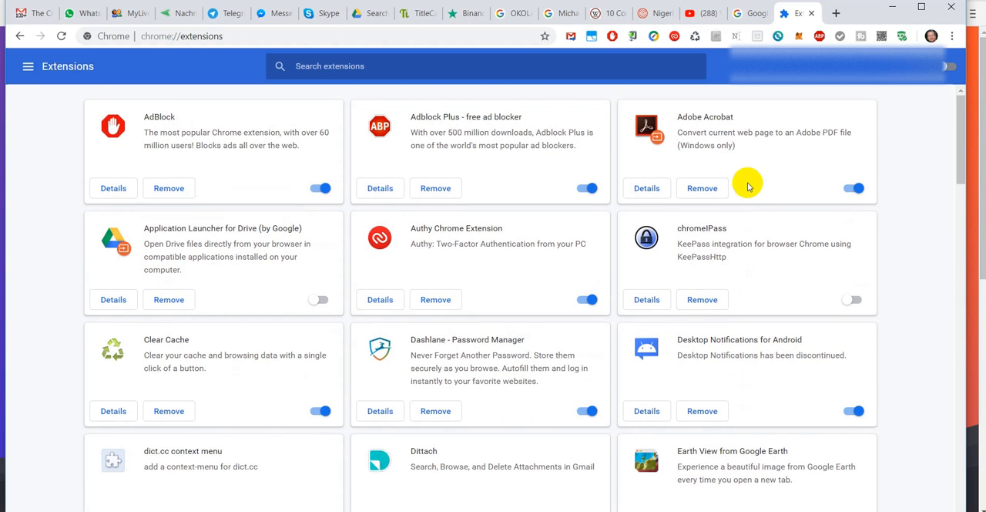
mouse_move(763, 209)
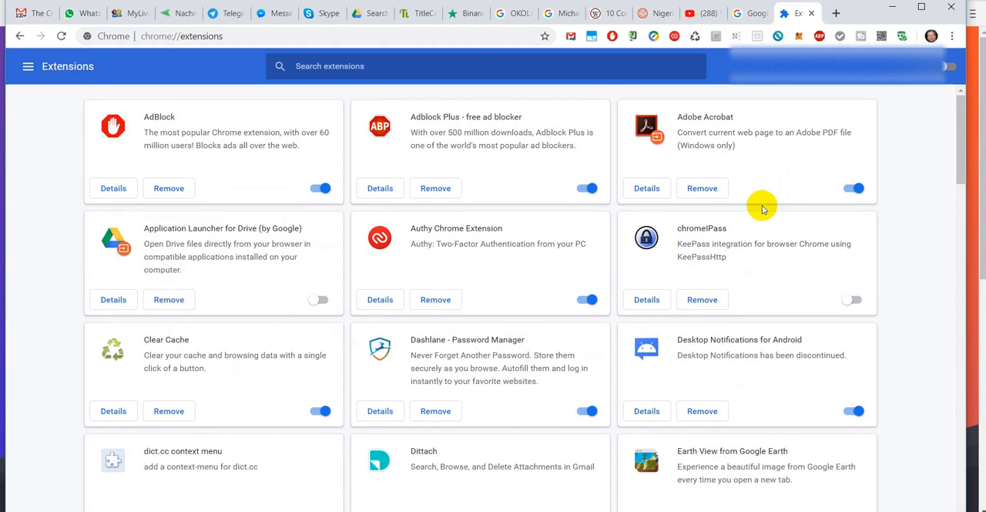
mouse_move(869, 154)
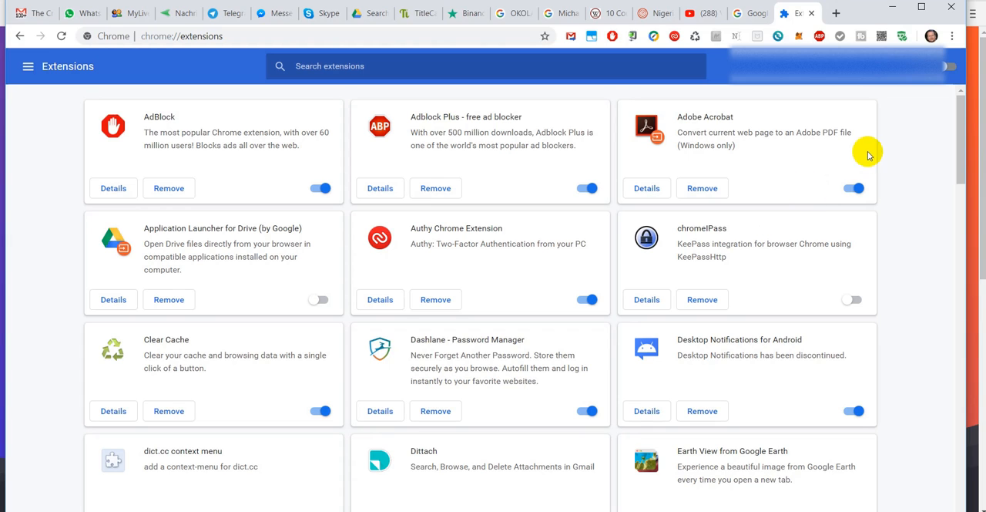
mouse_move(811, 13)
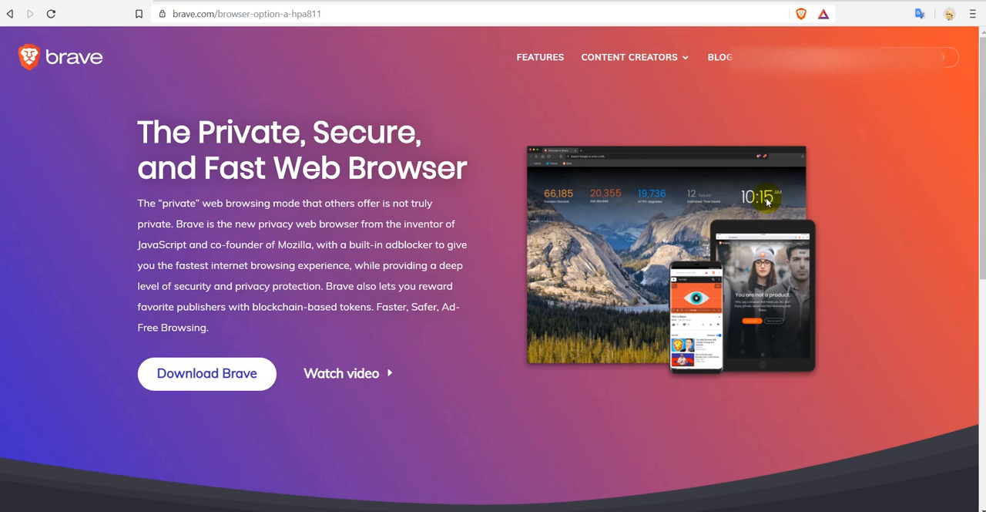
mouse_move(885, 120)
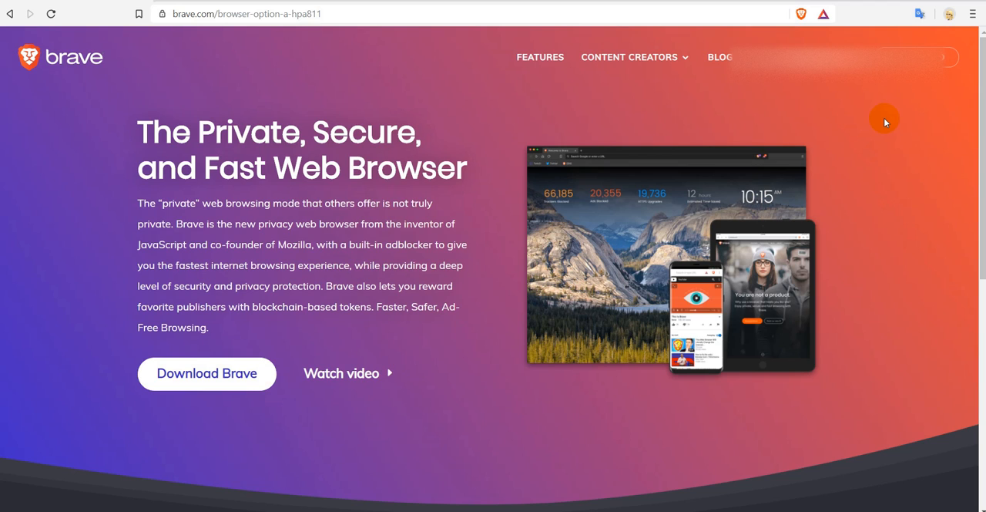
mouse_move(865, 127)
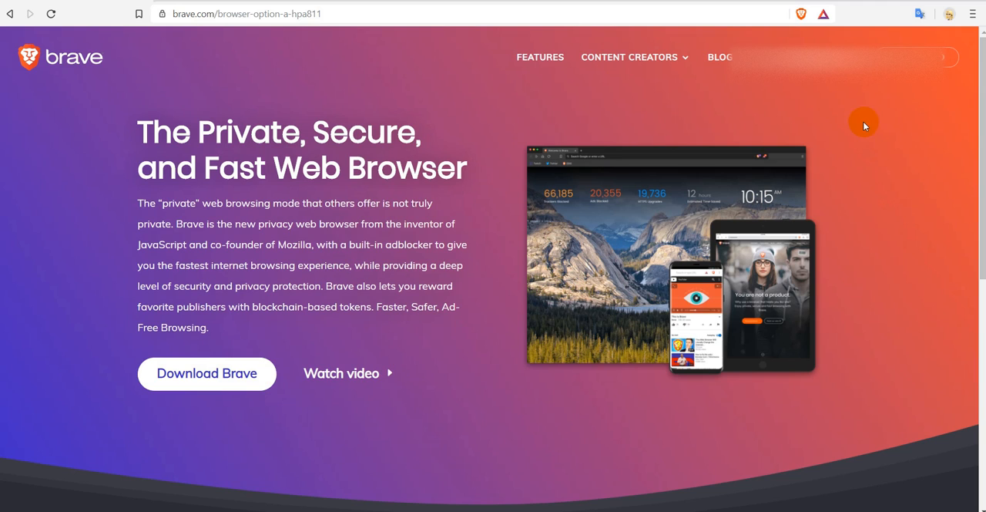
mouse_move(907, 114)
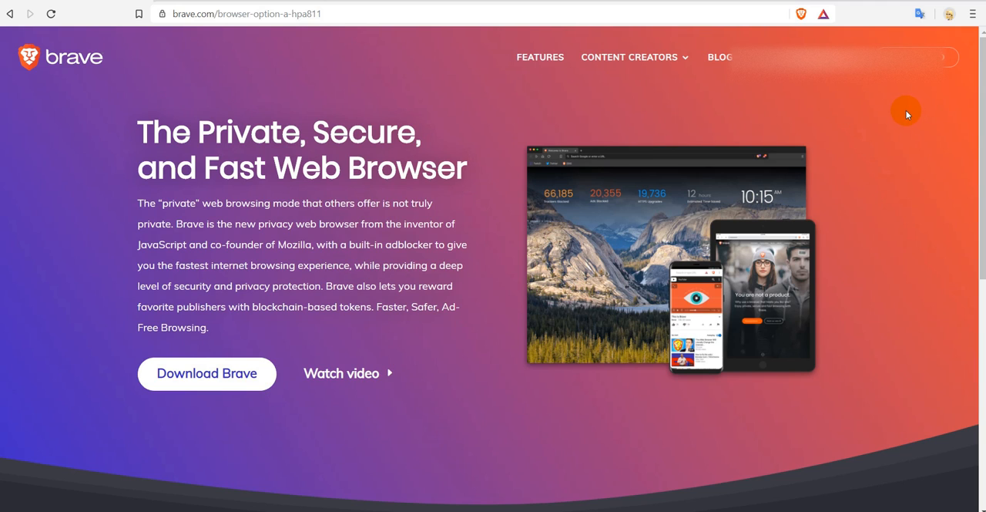
mouse_move(934, 92)
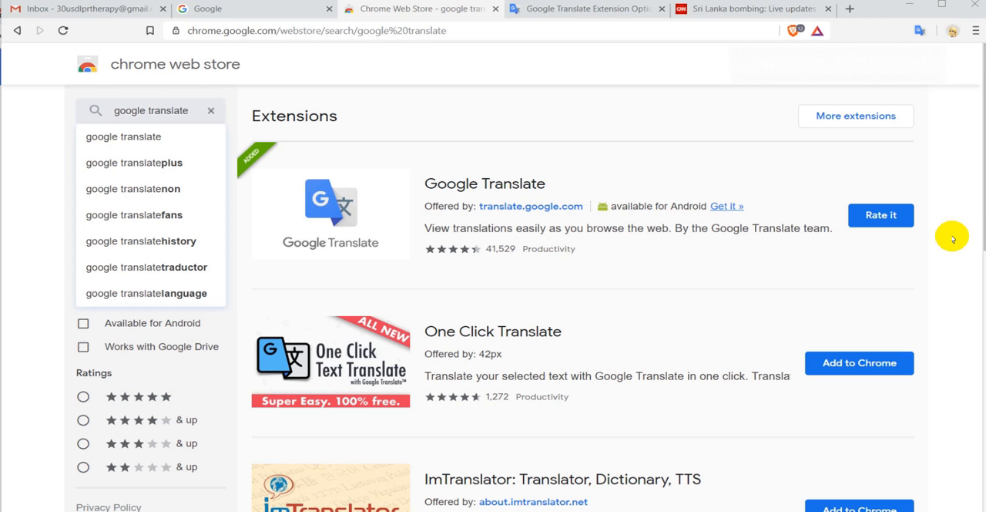
mouse_move(943, 234)
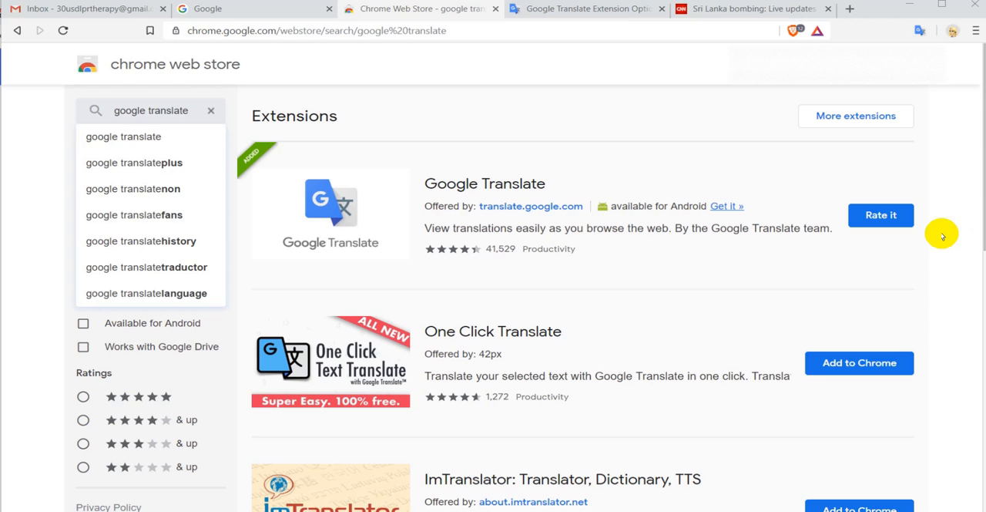
mouse_move(887, 241)
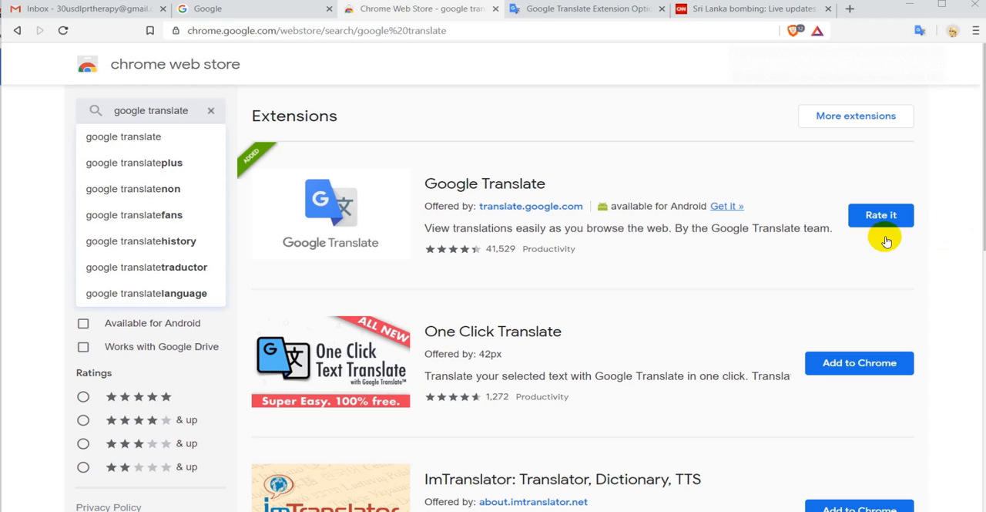
mouse_move(259, 74)
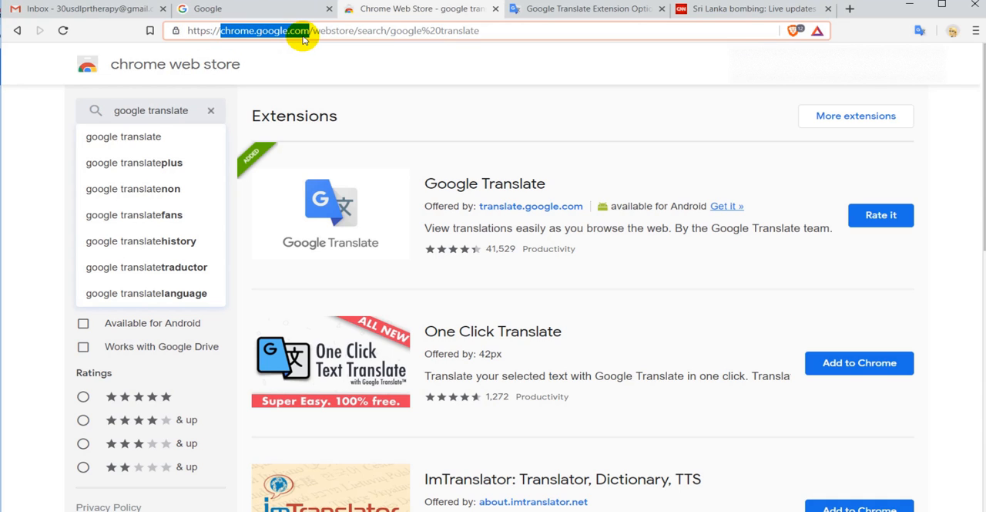
mouse_move(388, 31)
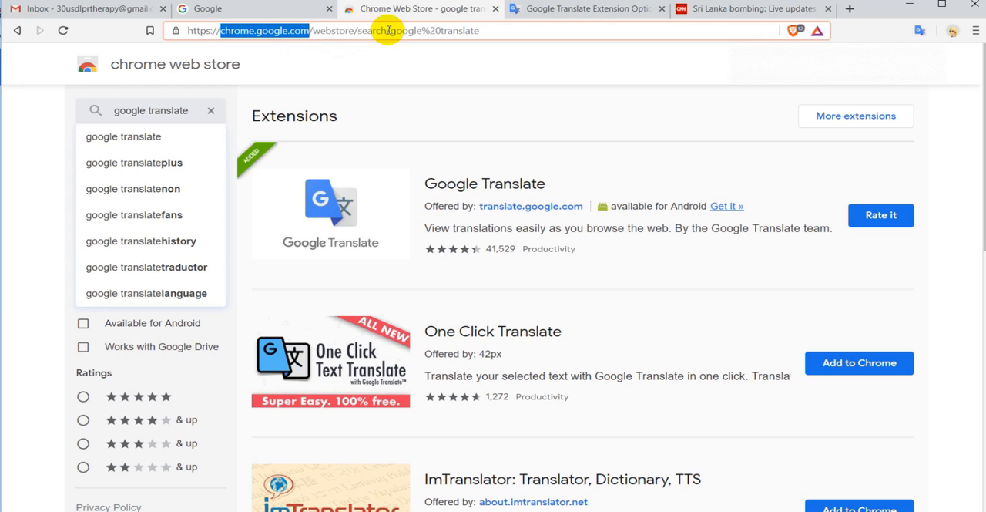
mouse_move(382, 31)
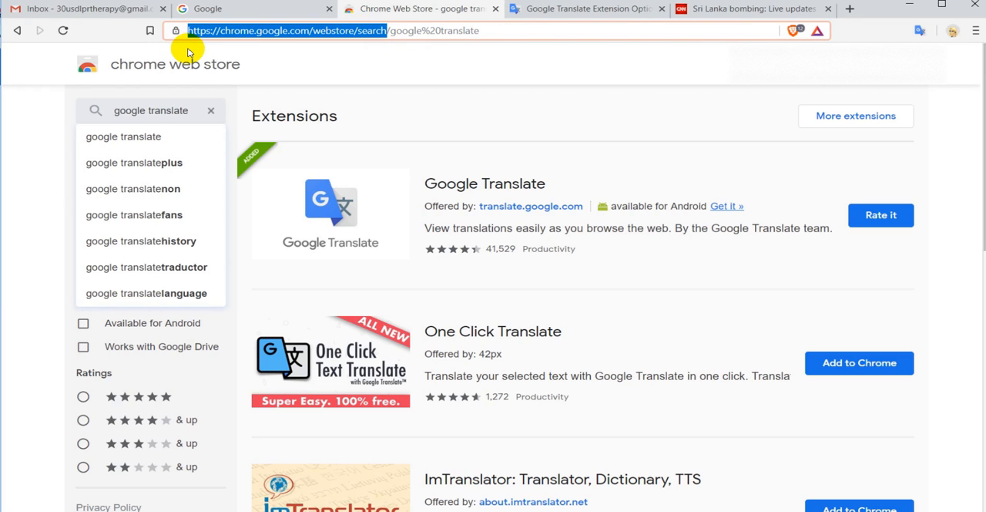
mouse_move(477, 52)
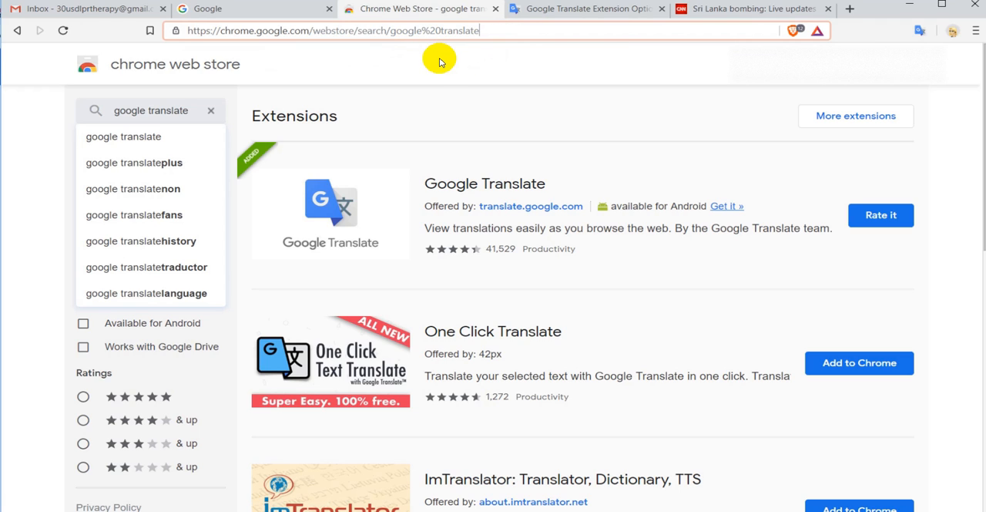
mouse_move(466, 136)
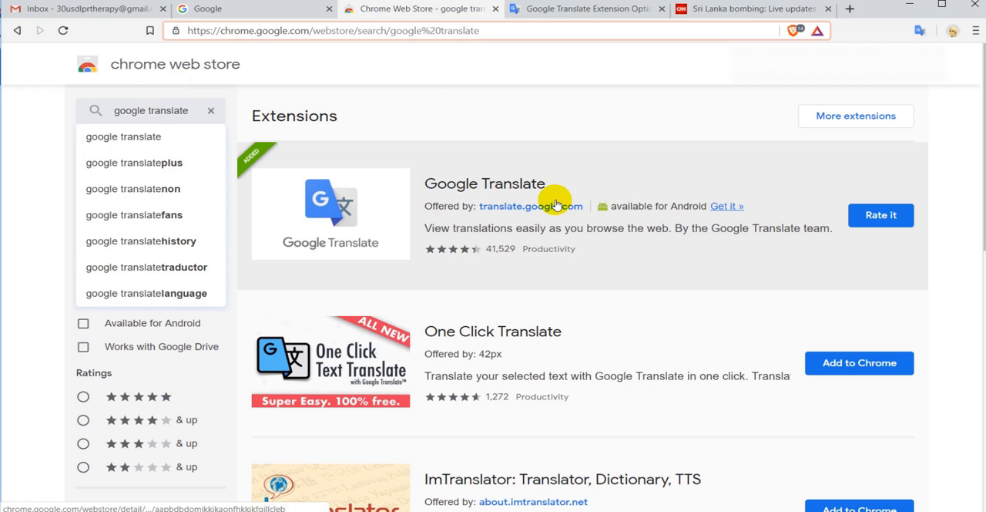
mouse_move(472, 138)
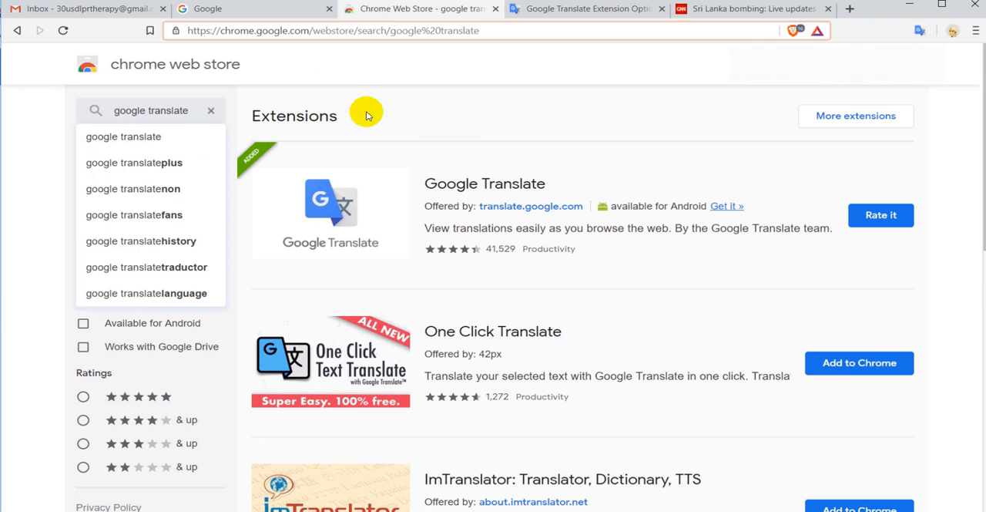
mouse_move(537, 91)
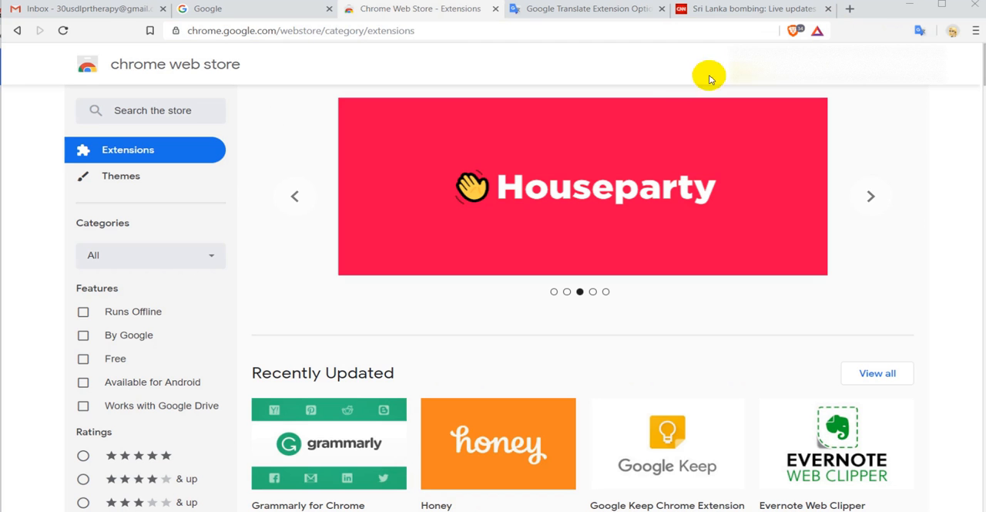
mouse_move(444, 34)
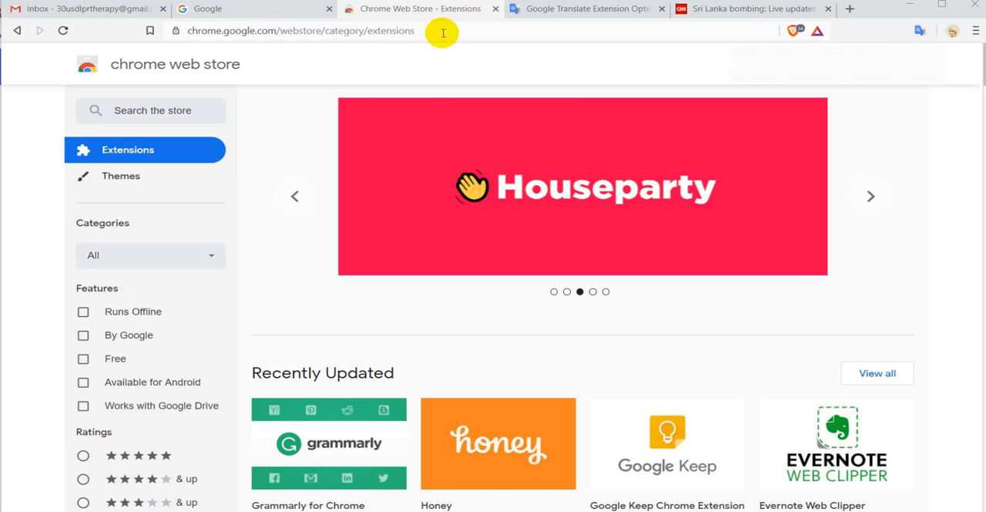
mouse_move(357, 43)
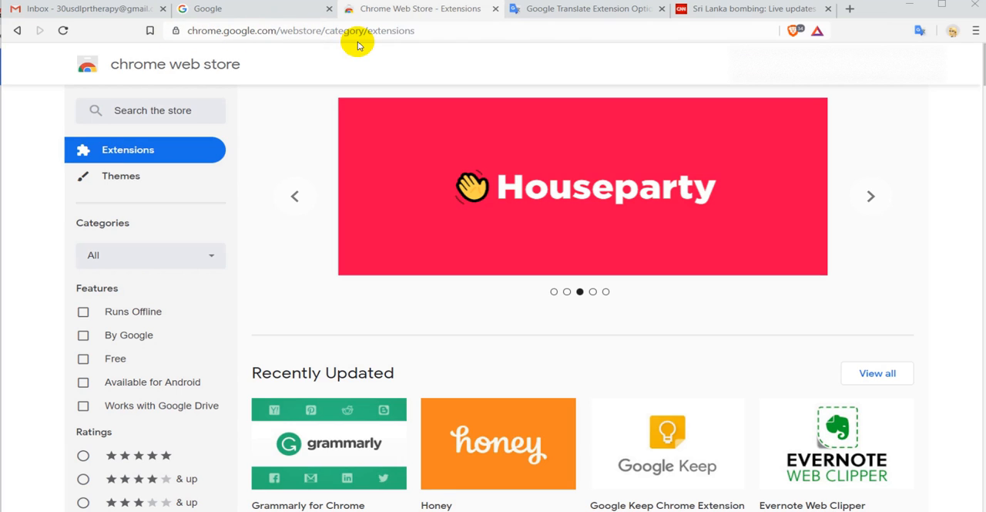
mouse_move(364, 40)
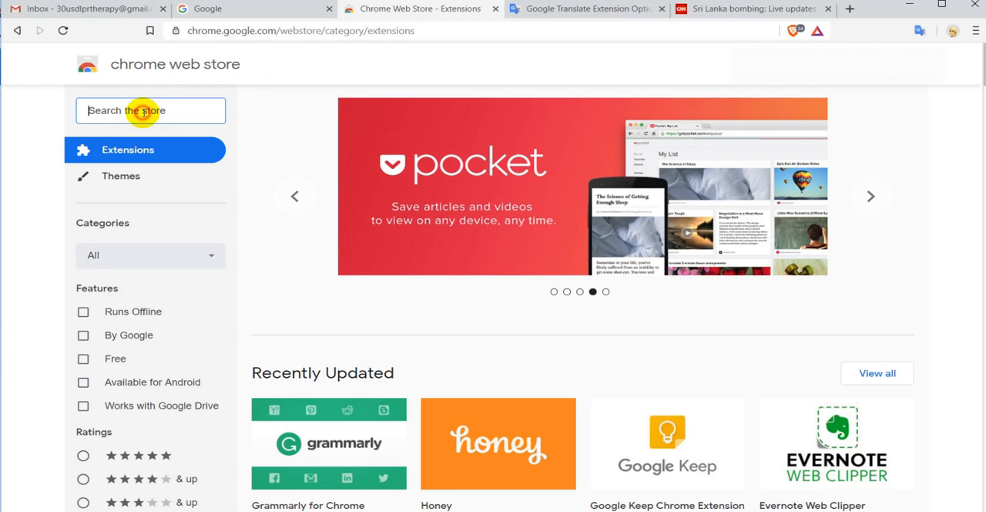
mouse_move(284, 80)
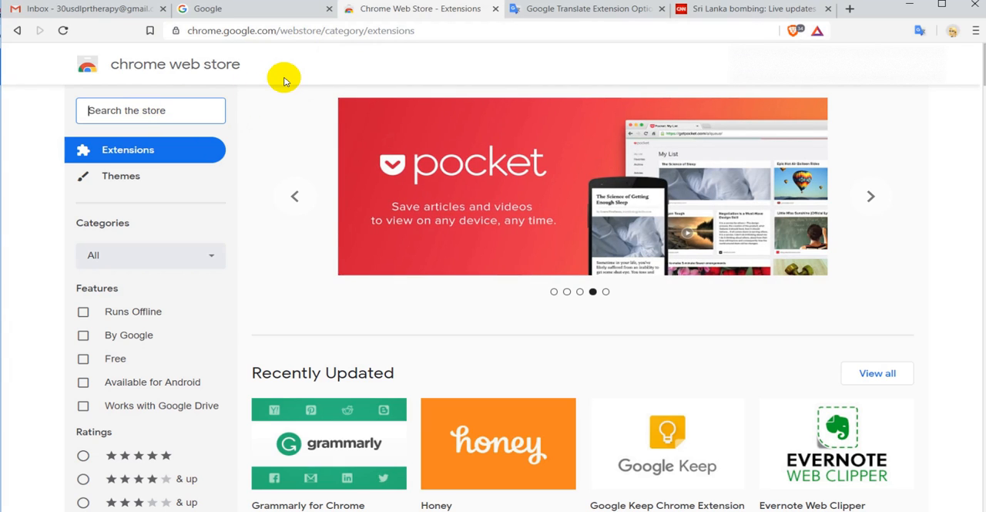
text(trans)
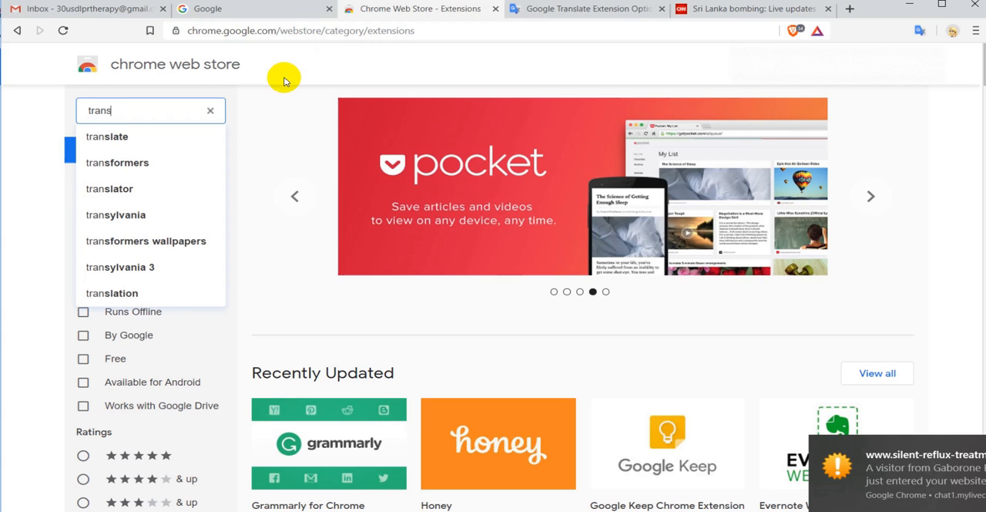
click(106, 135)
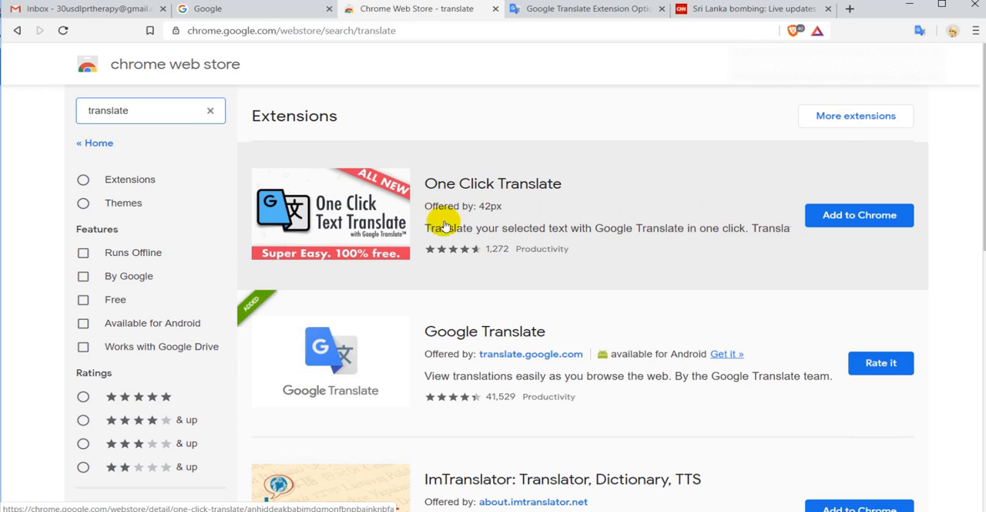
mouse_move(413, 276)
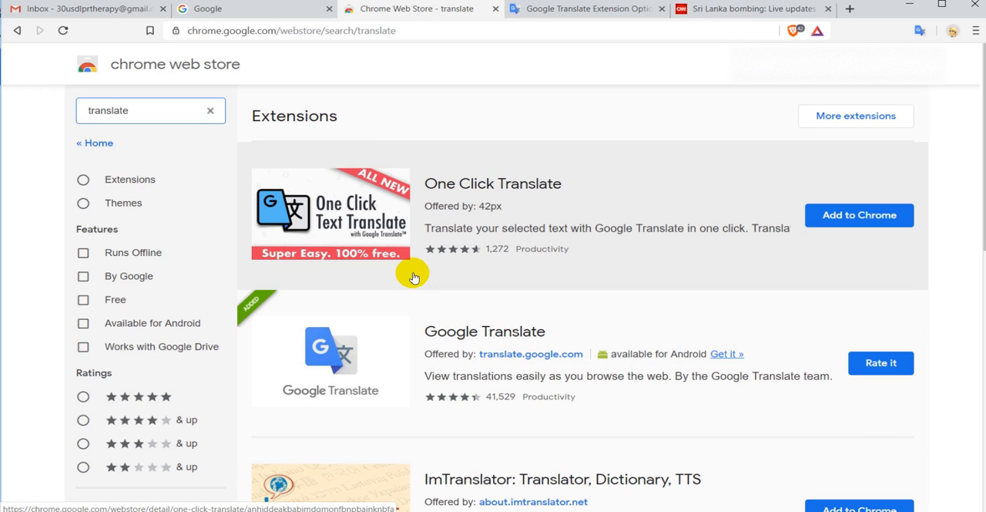
mouse_move(794, 114)
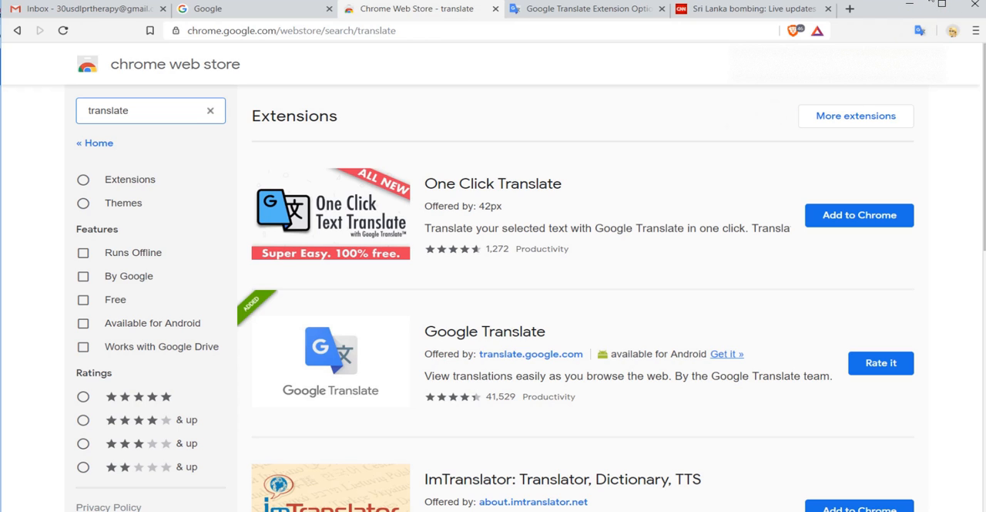
Close the translator options tab and bring up the Google Translate icon's action menu
click(151, 111)
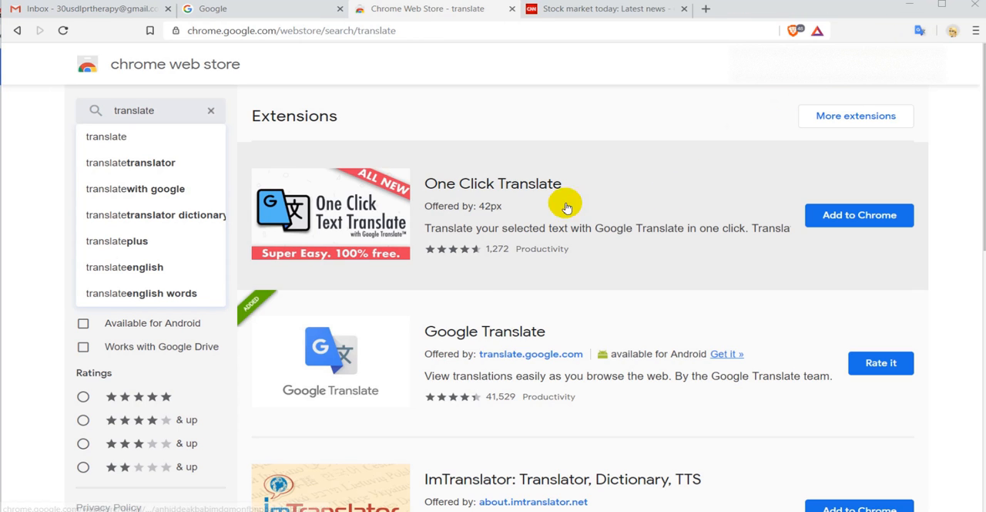
mouse_move(620, 222)
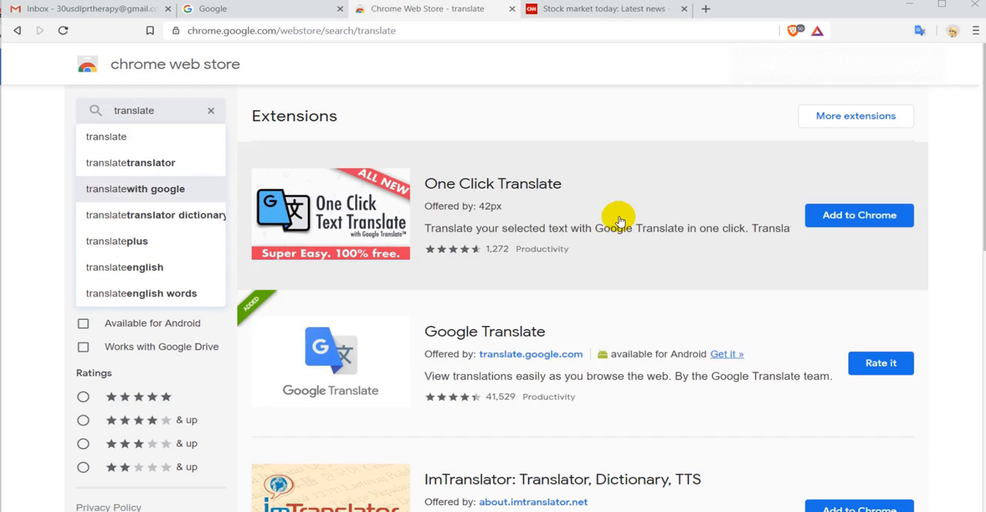
scroll(down, 3)
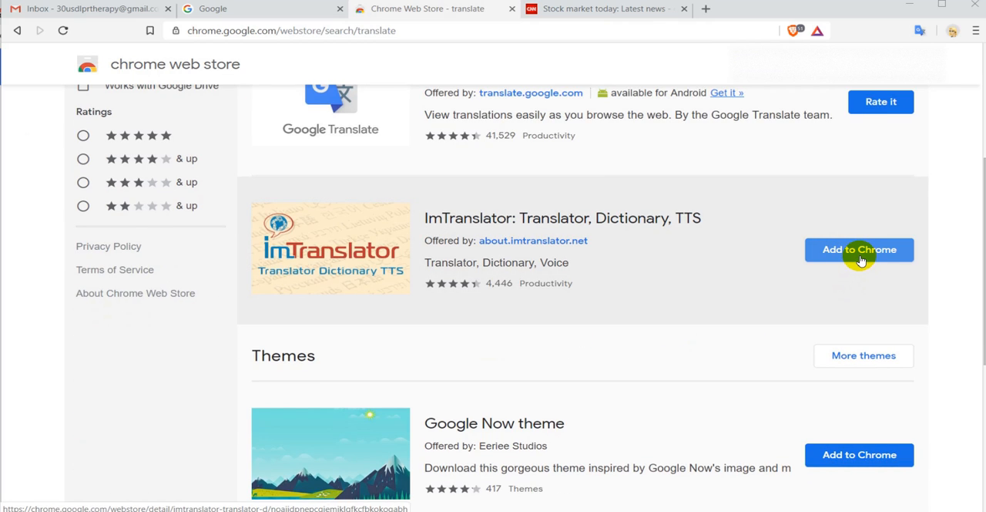
scroll(down, 3)
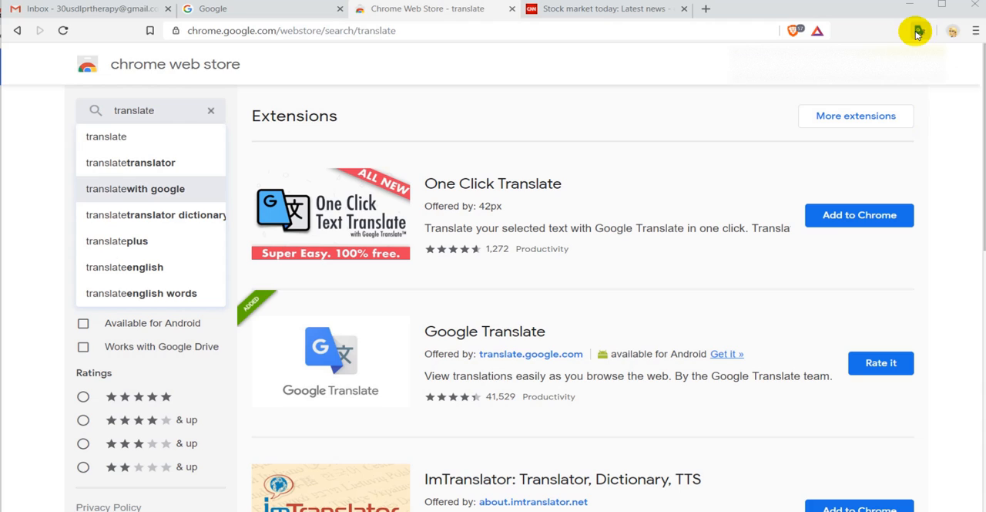
mouse_move(918, 31)
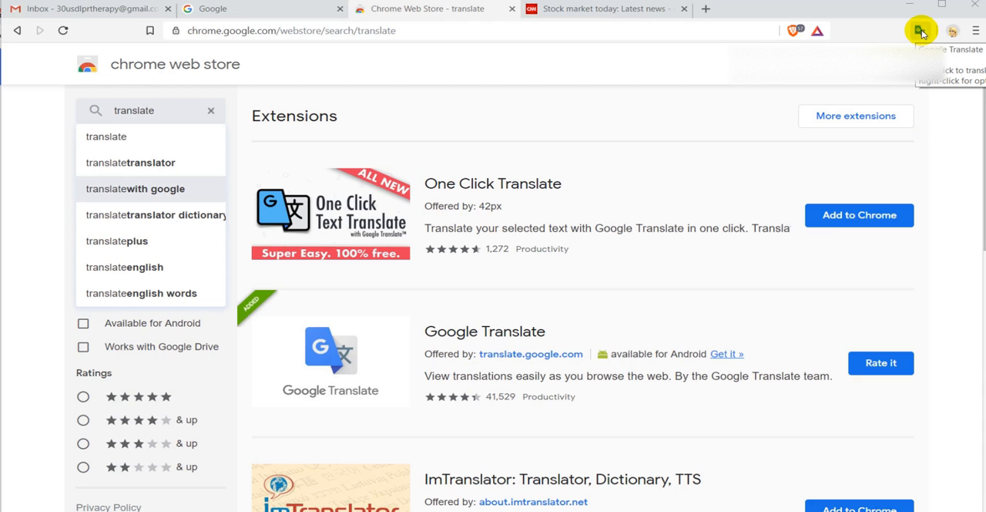
right_click(922, 31)
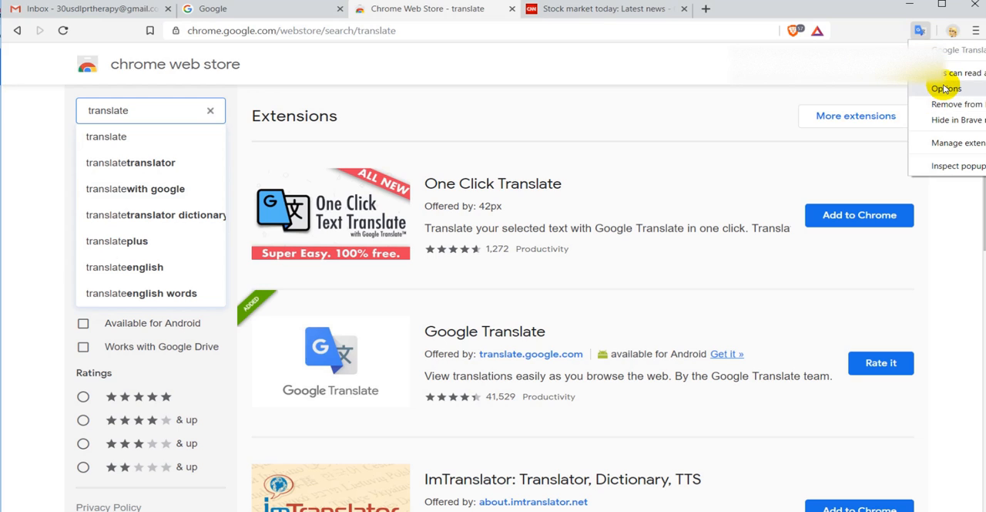
Show the Google Translate options page with German as the primary language
click(946, 88)
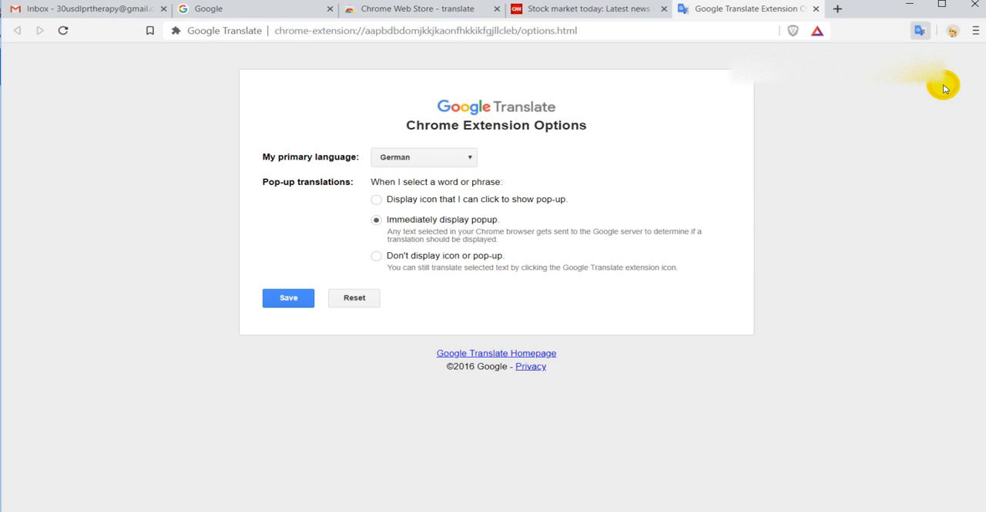
mouse_move(472, 182)
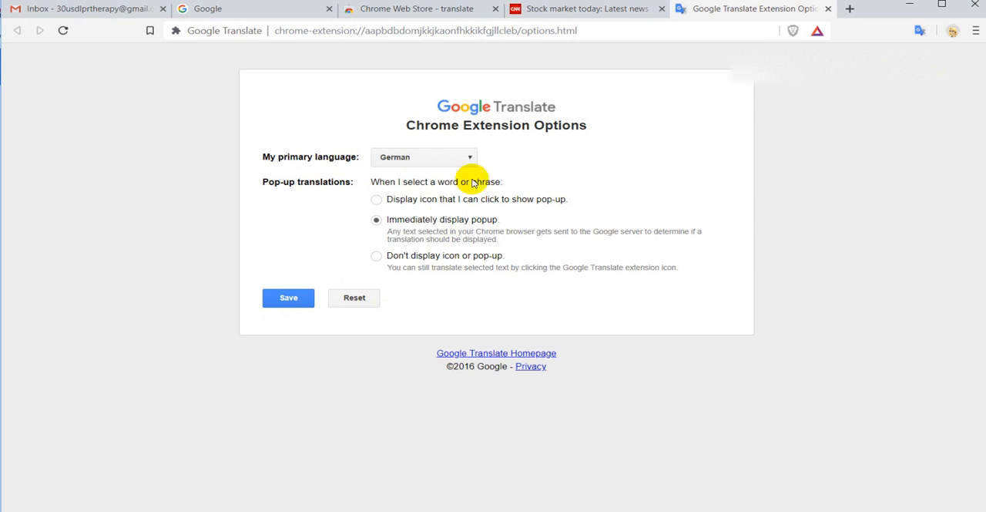
mouse_move(376, 219)
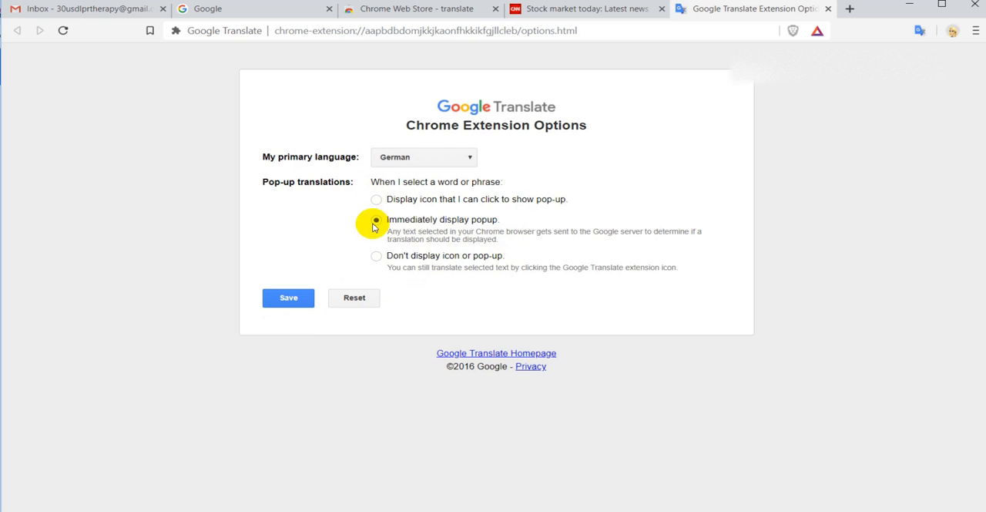
mouse_move(586, 170)
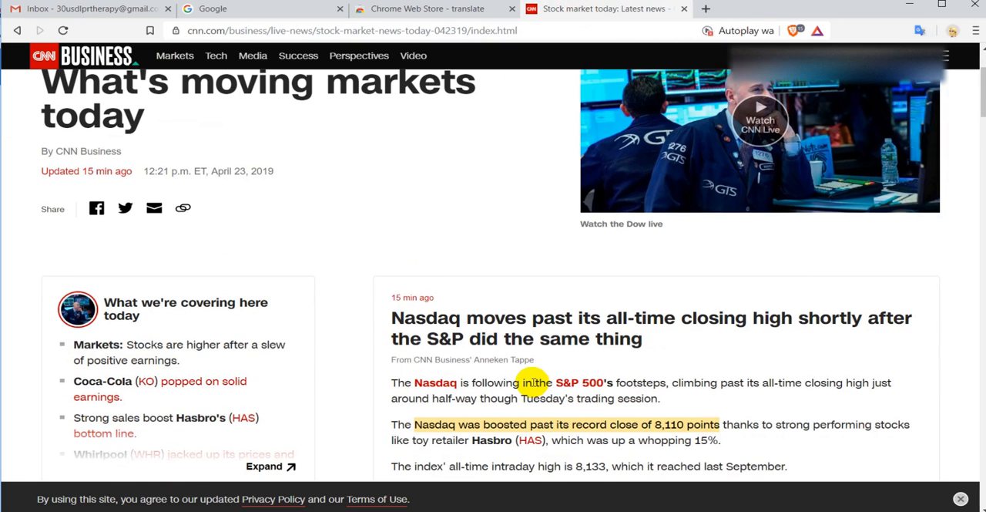
Translate the headline word 'moves' to German ('bewegt sich'), dismiss the pop-up and return to the Web Store results
double_click(496, 318)
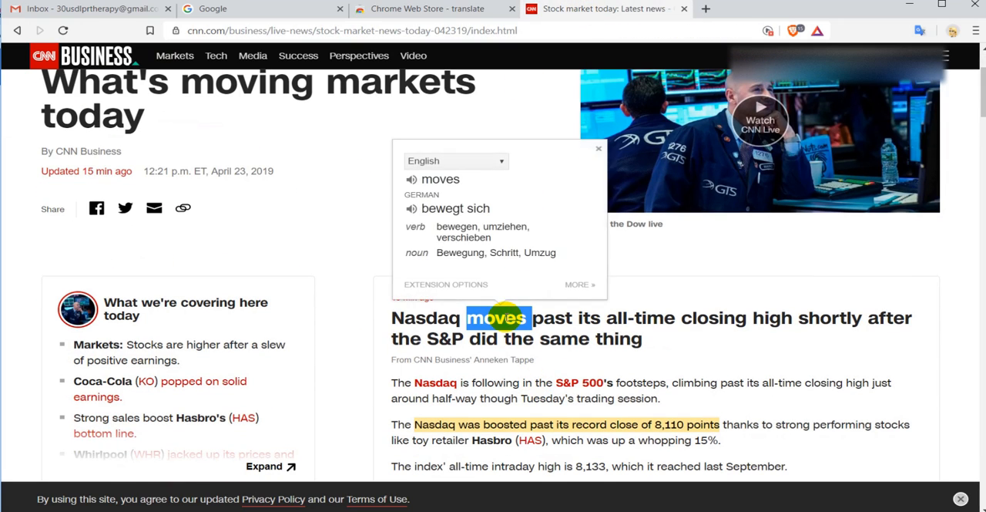
mouse_move(499, 274)
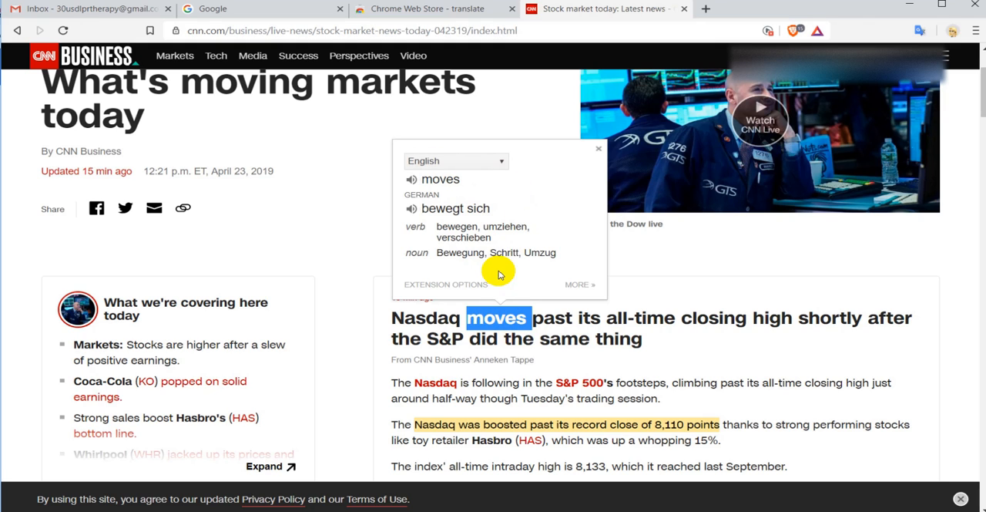
click(721, 254)
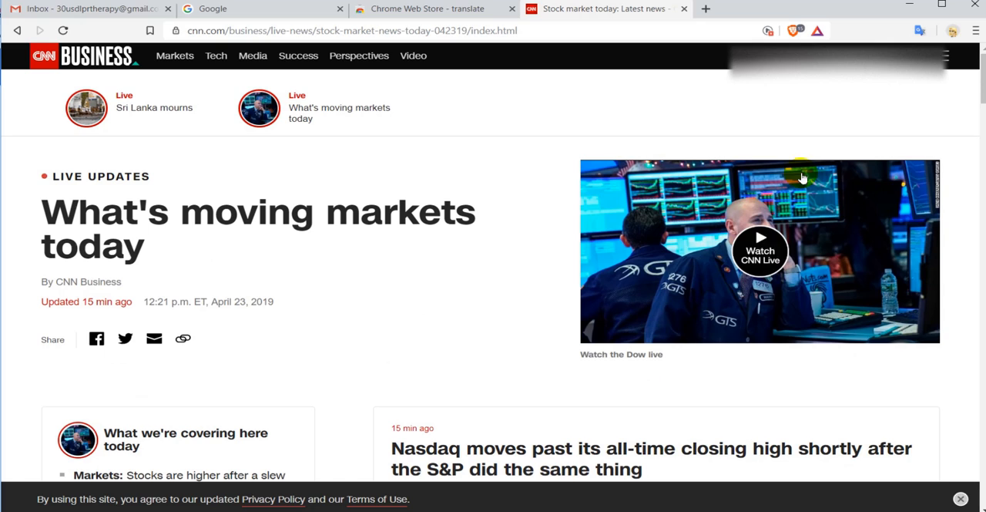
mouse_move(922, 102)
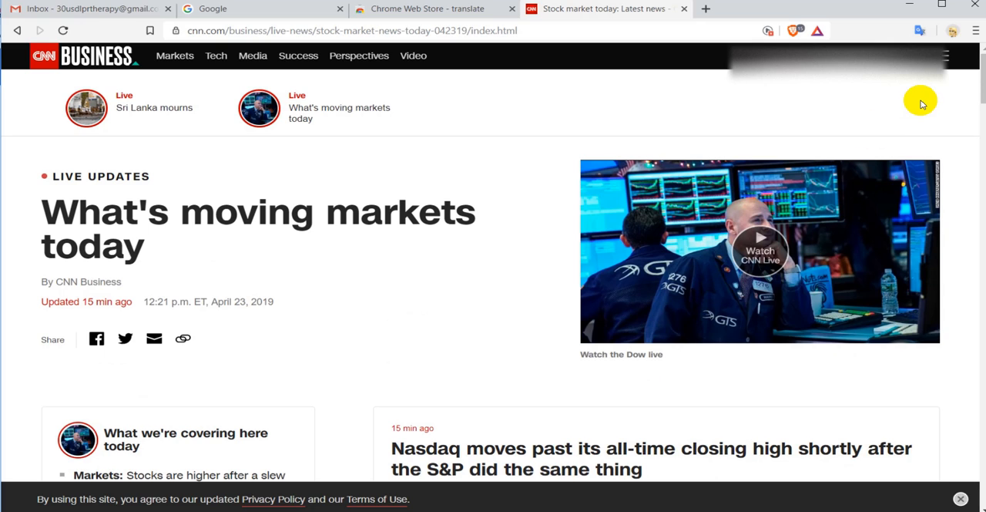
mouse_move(928, 142)
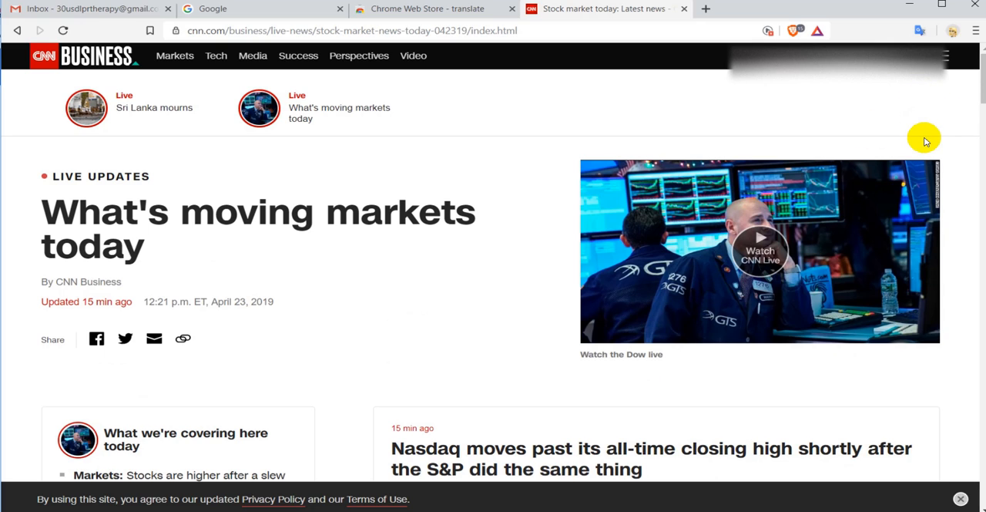
mouse_move(937, 131)
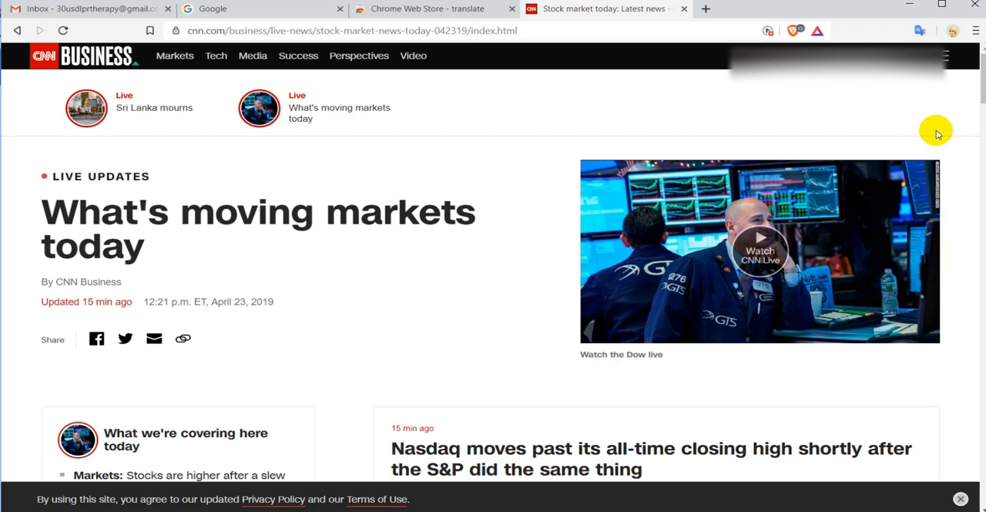
mouse_move(725, 101)
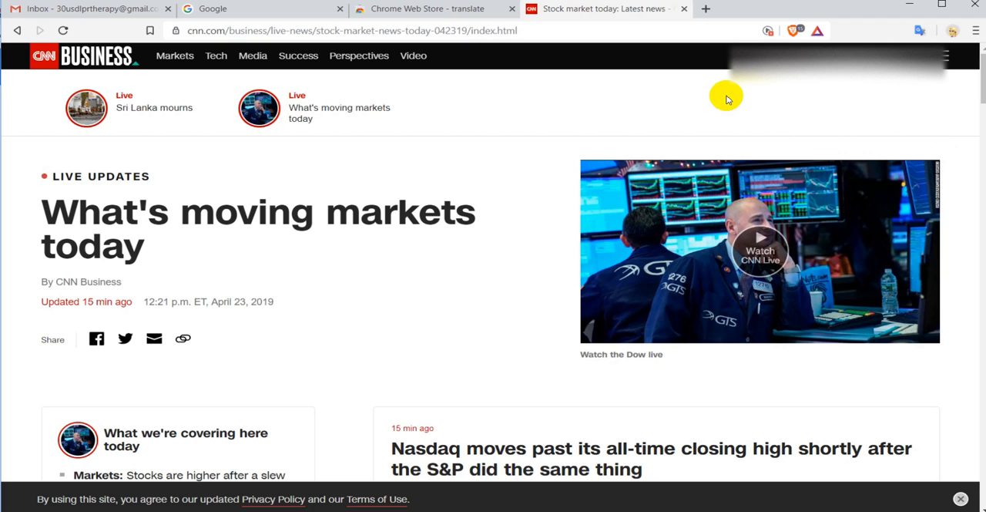
mouse_move(684, 98)
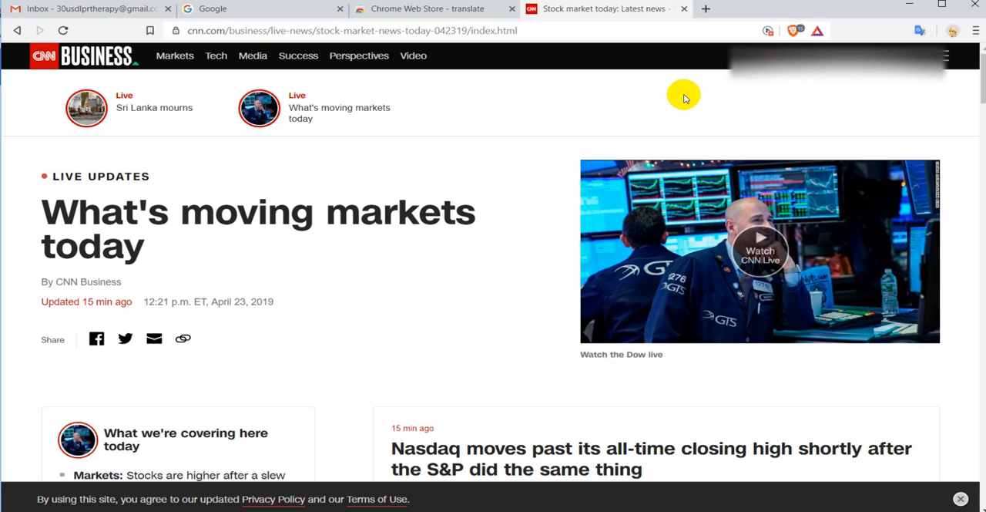
click(429, 9)
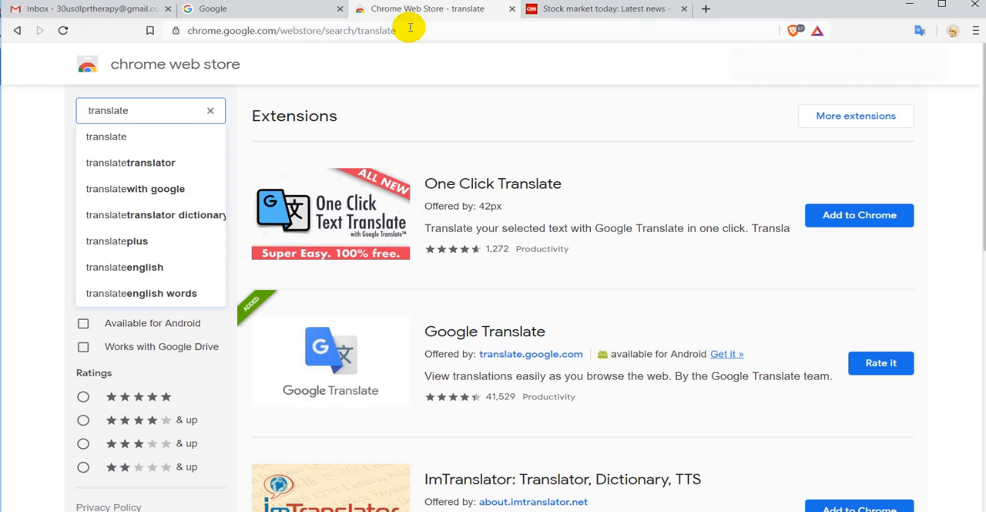
mouse_move(422, 61)
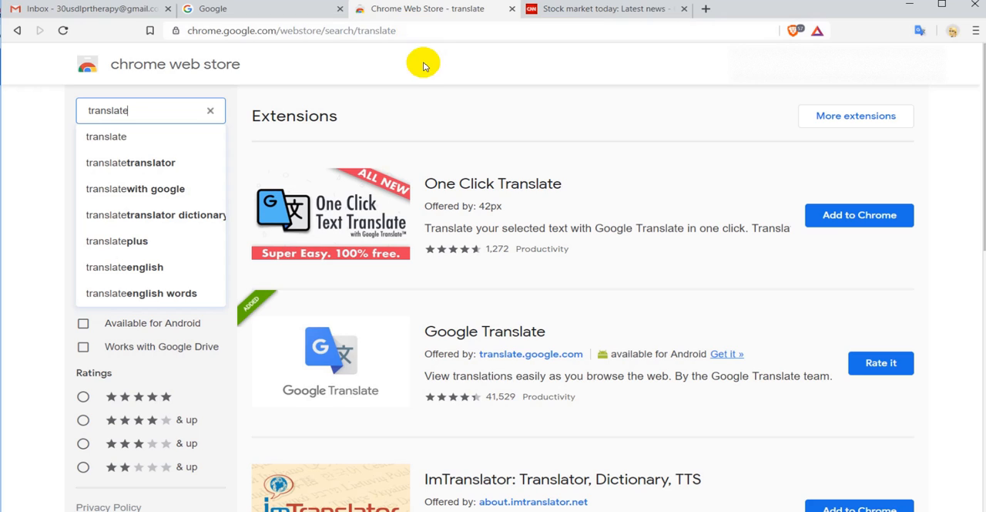
mouse_move(447, 62)
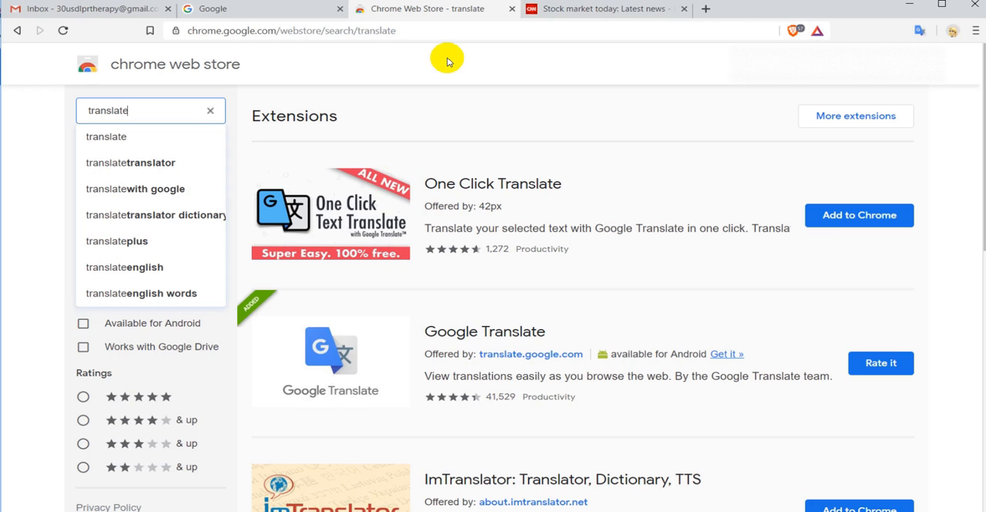
mouse_move(450, 87)
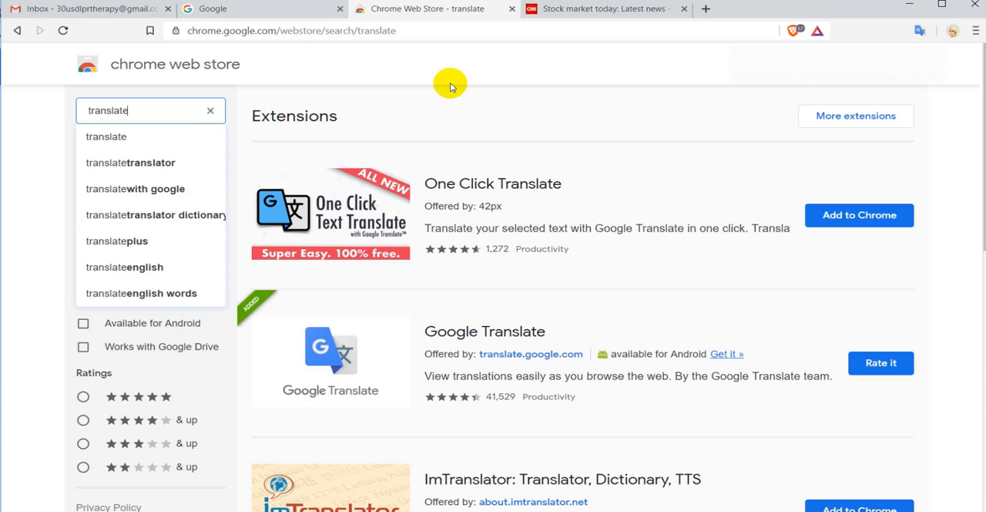